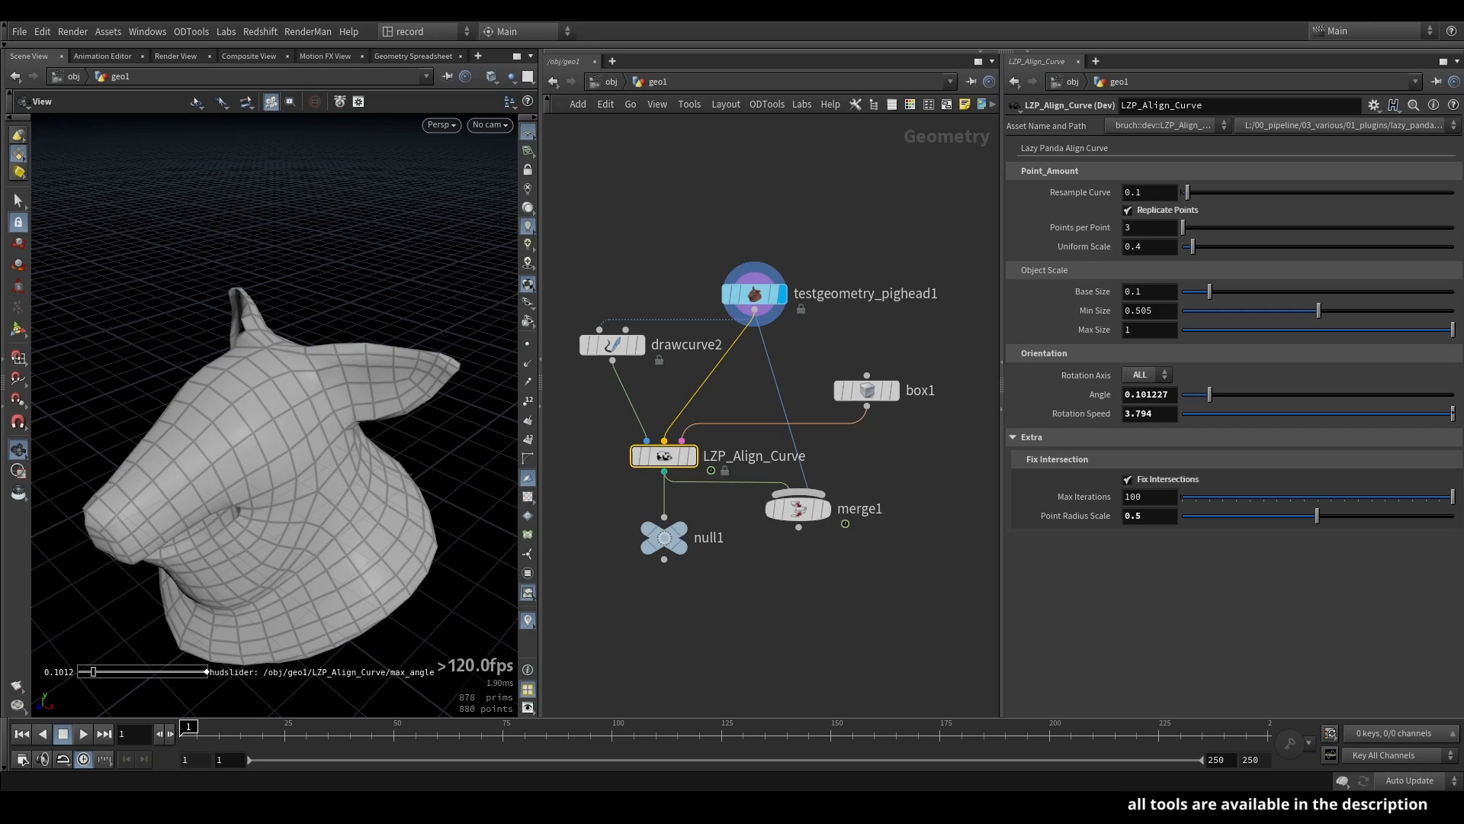
{"action": "mouse_move", "coordinate": [1111, 430]}
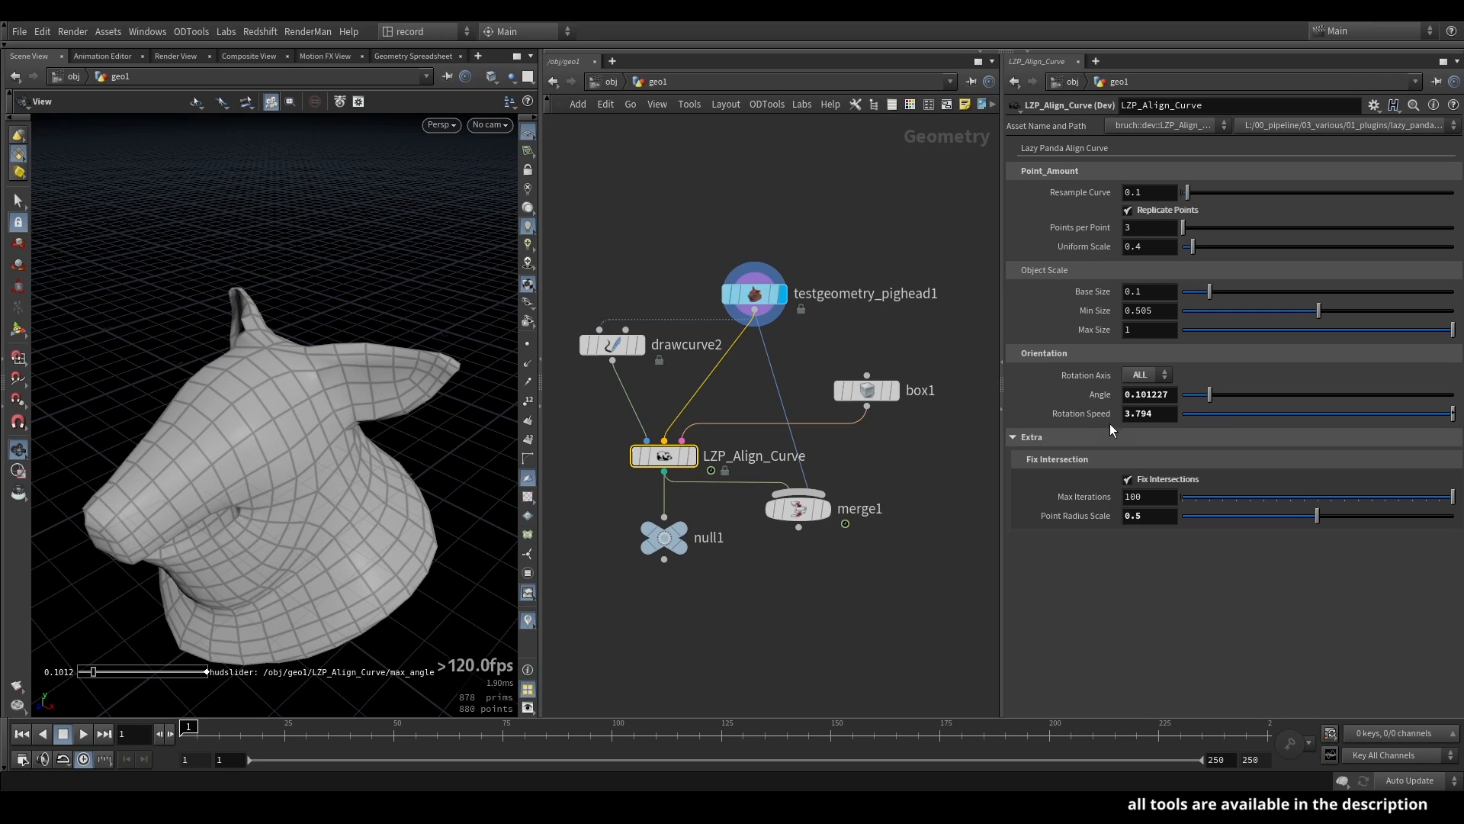
{"action": "mouse_move", "coordinate": [972, 441]}
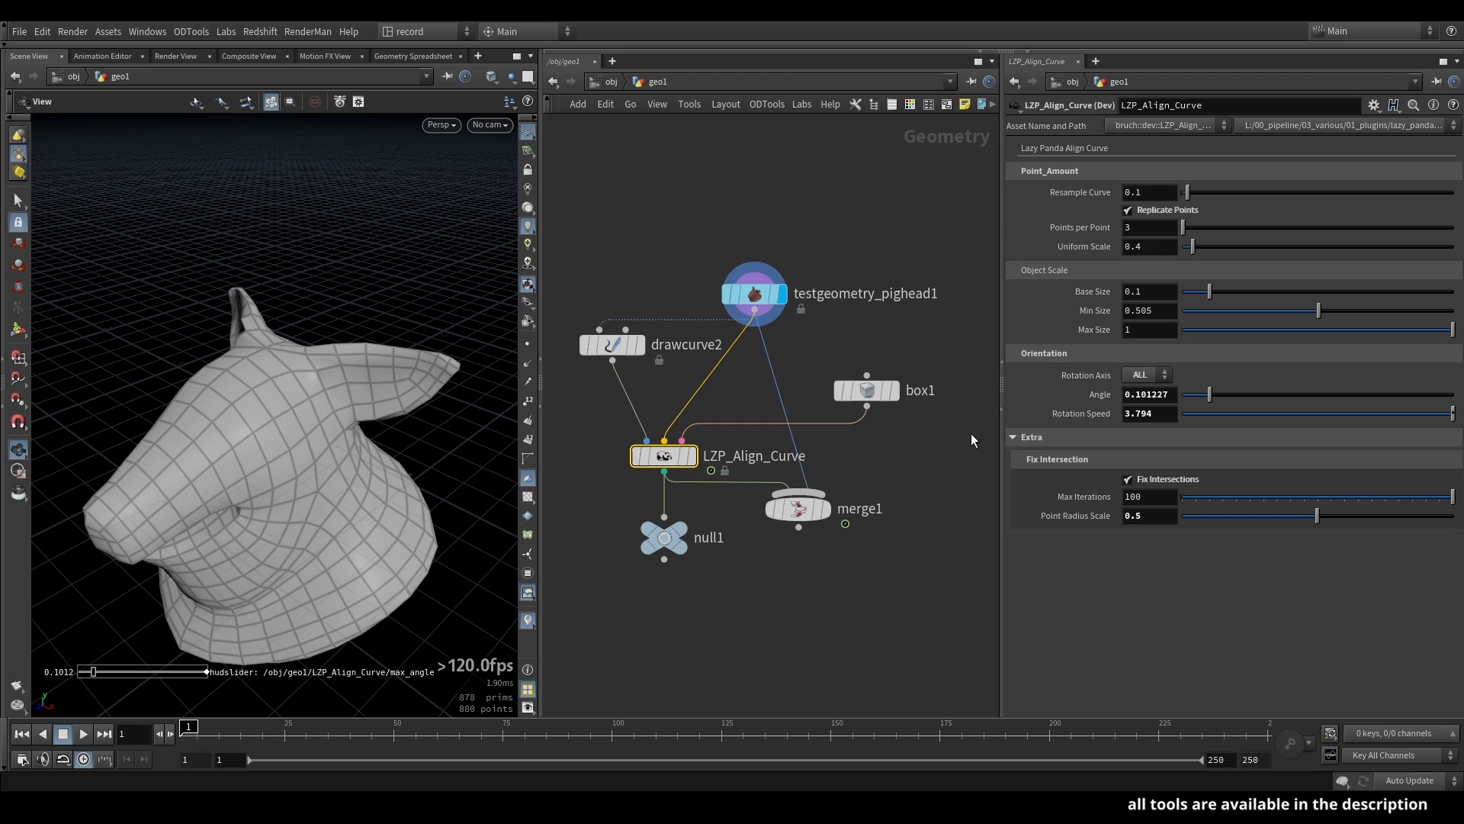
{"action": "mouse_move", "coordinate": [882, 353]}
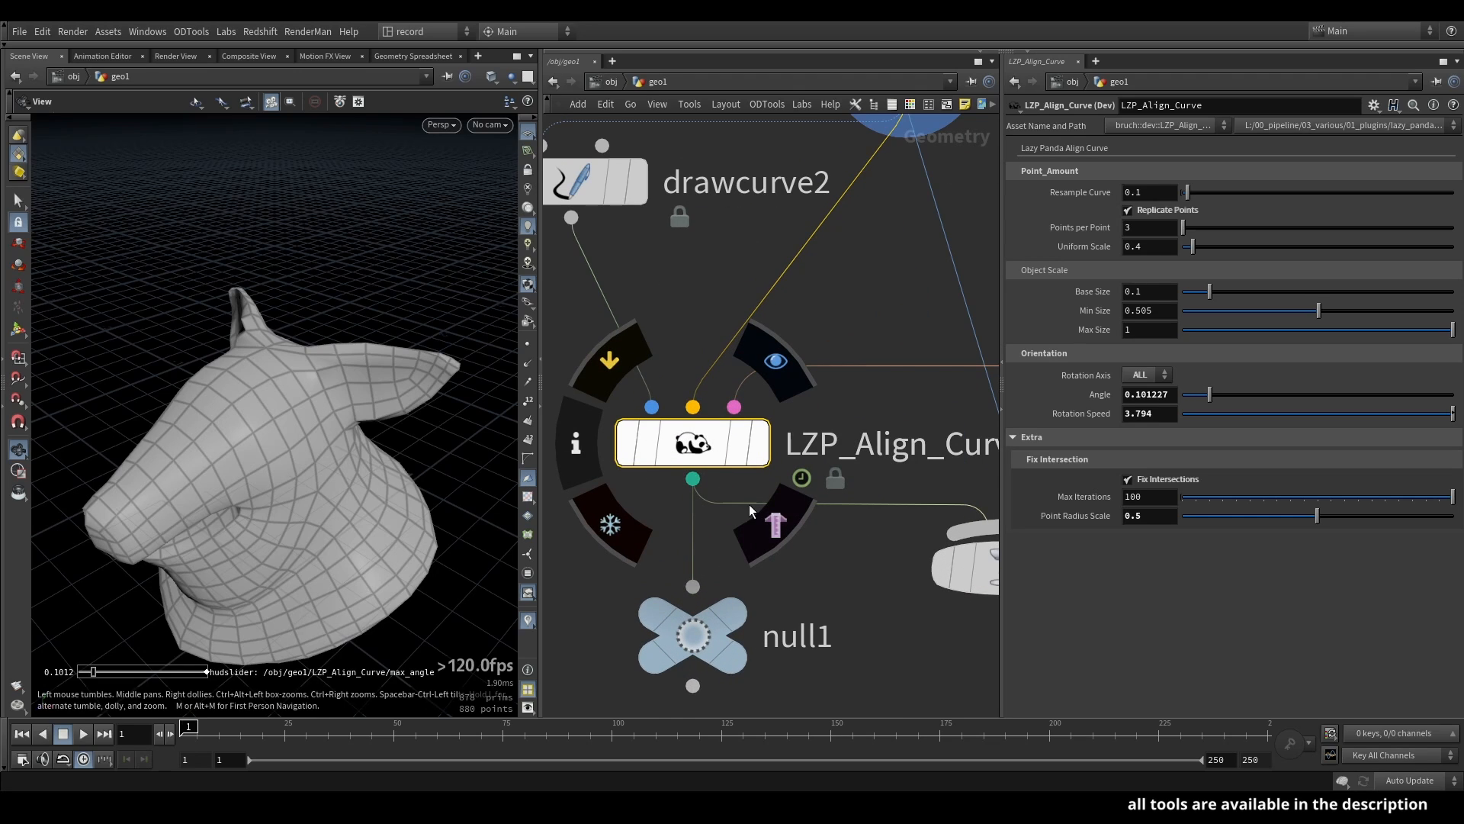
{"action": "mouse_move", "coordinate": [693, 442]}
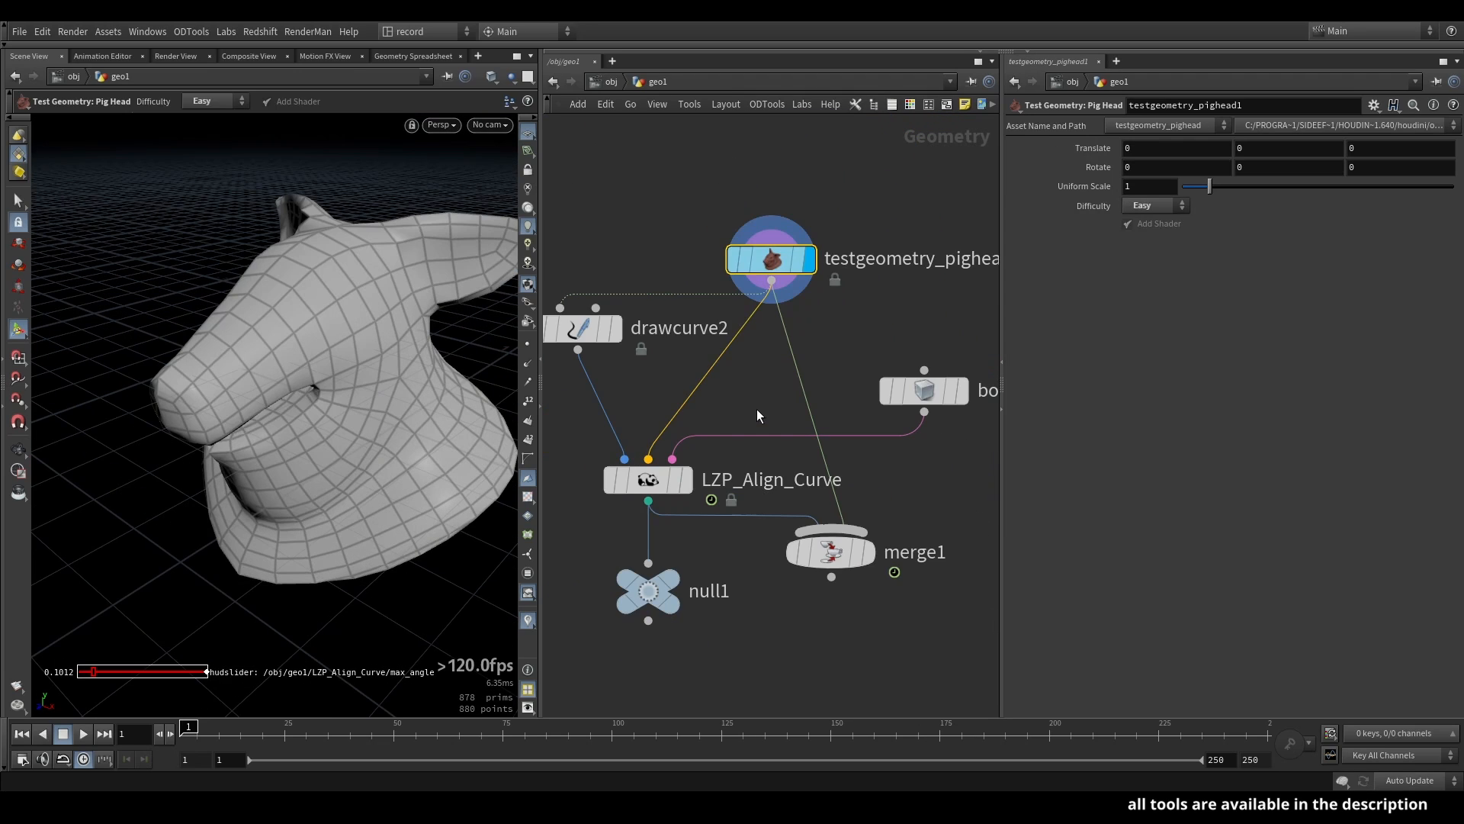
{"action": "mouse_move", "coordinate": [728, 400]}
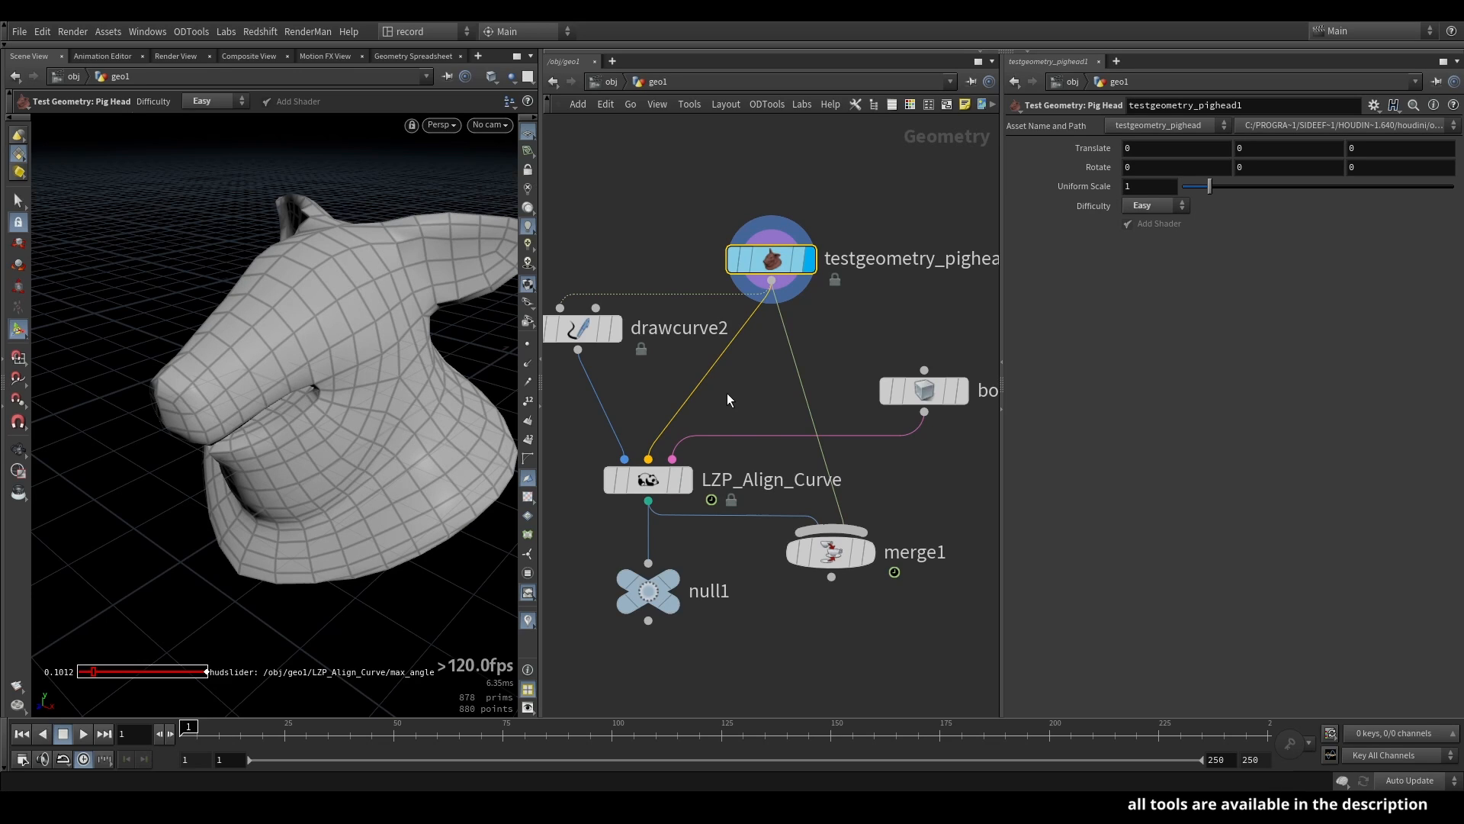
- View the curve strokes, then the arrows alone and with the pig head via merge1
{"action": "left_click", "coordinate": [581, 328]}
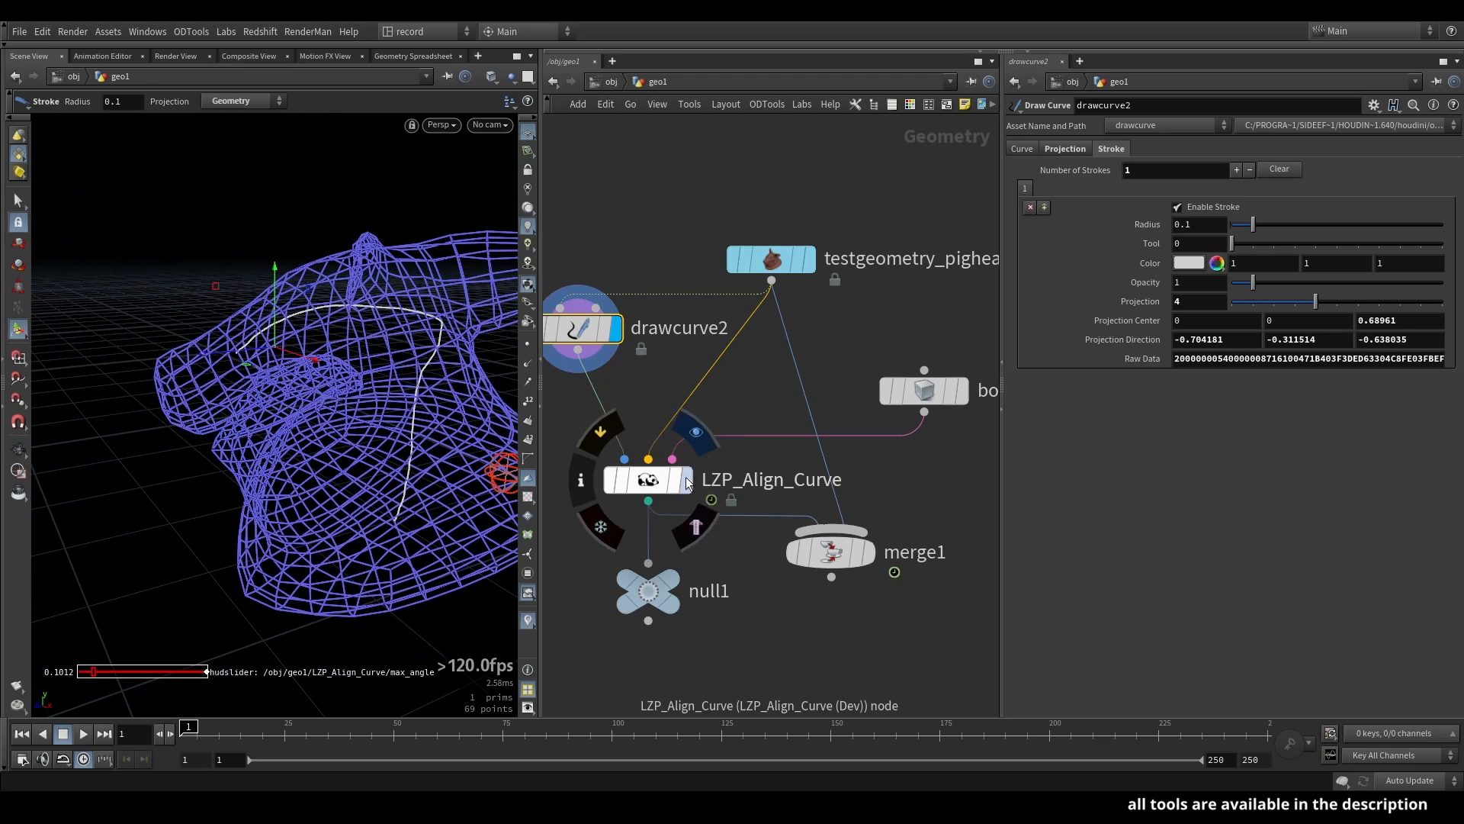
{"action": "left_click", "coordinate": [648, 479]}
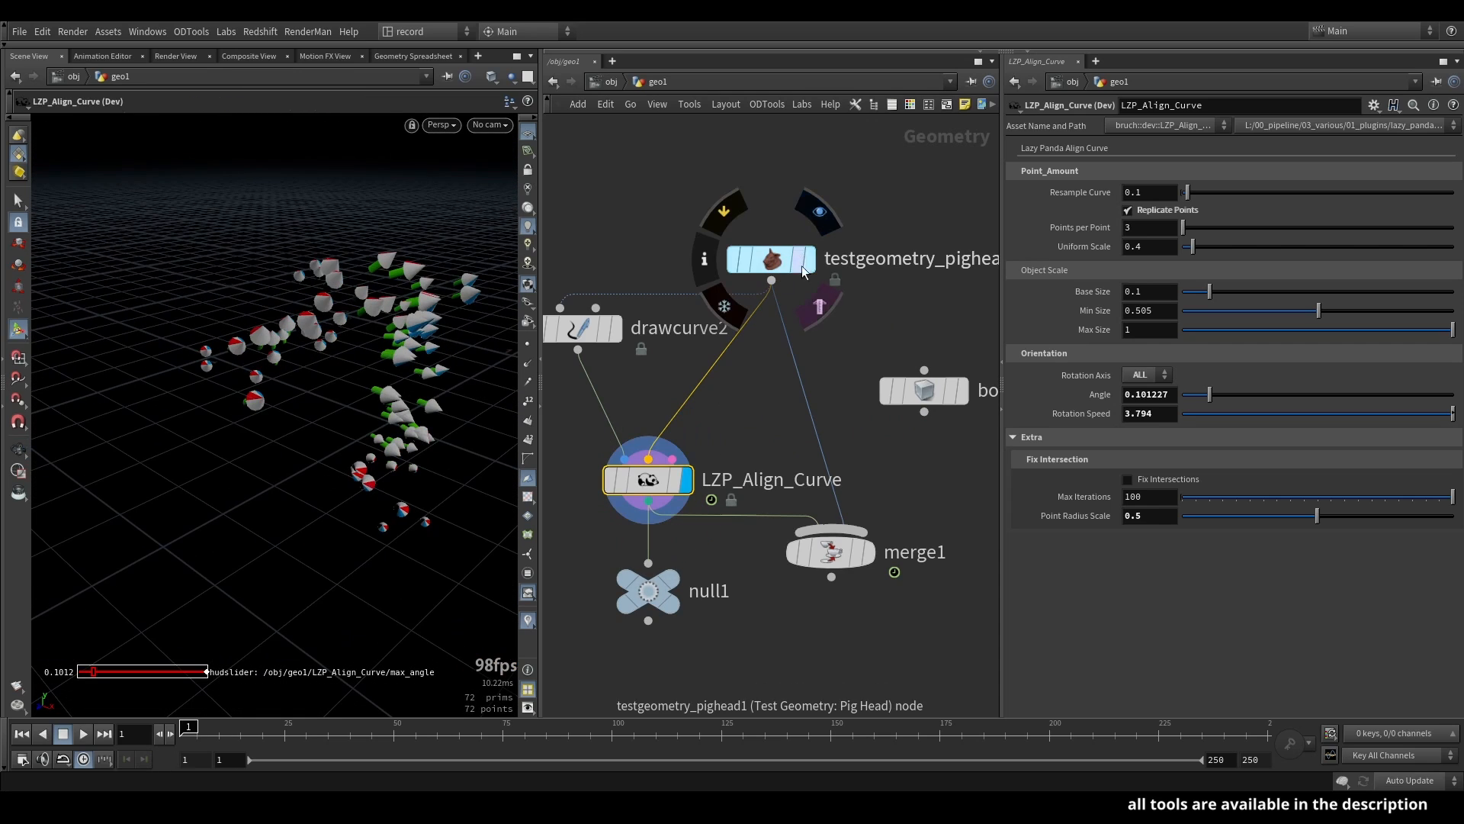
{"action": "left_click", "coordinate": [829, 551]}
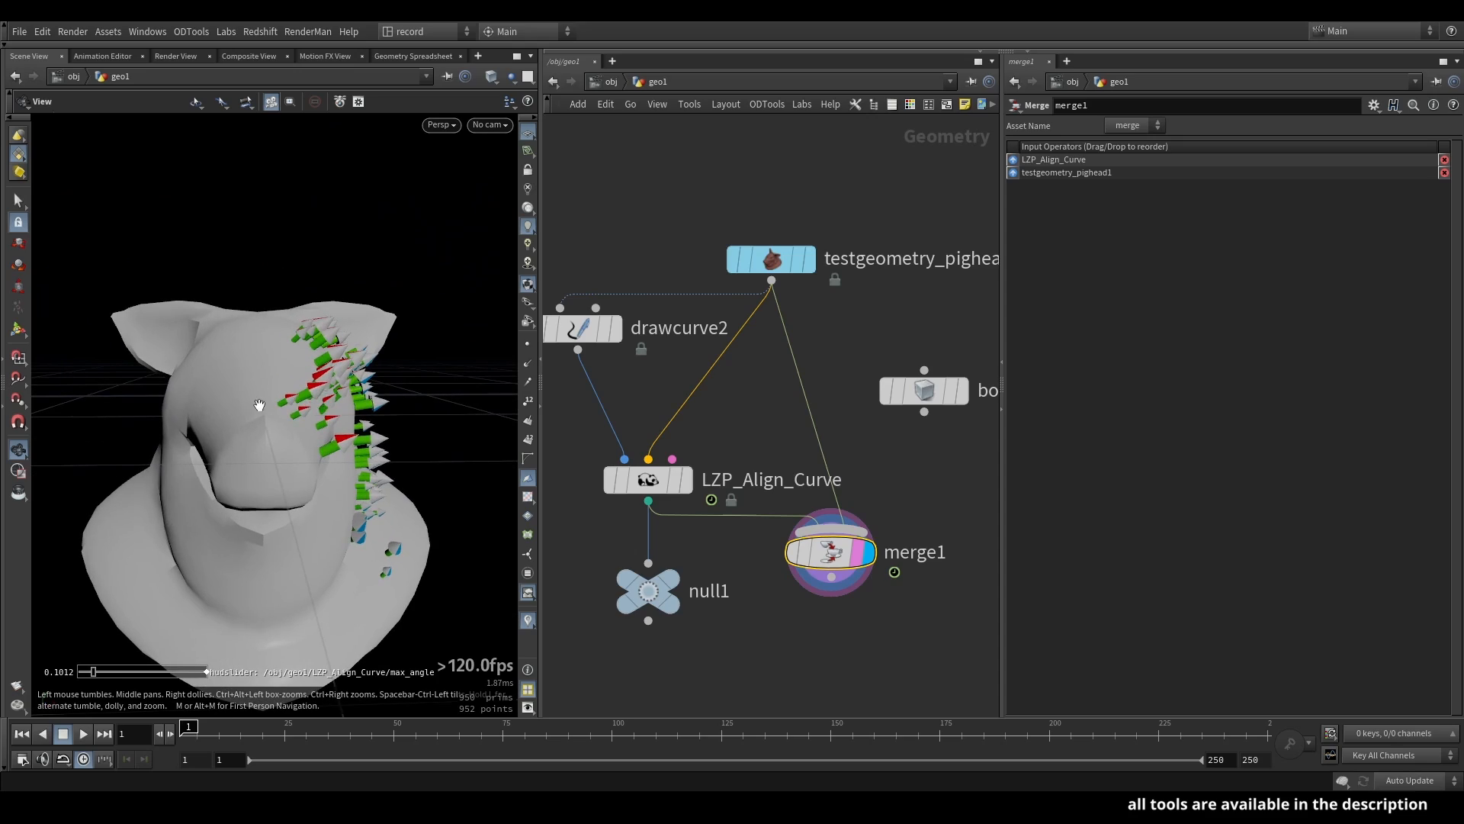
{"action": "left_click", "coordinate": [582, 327]}
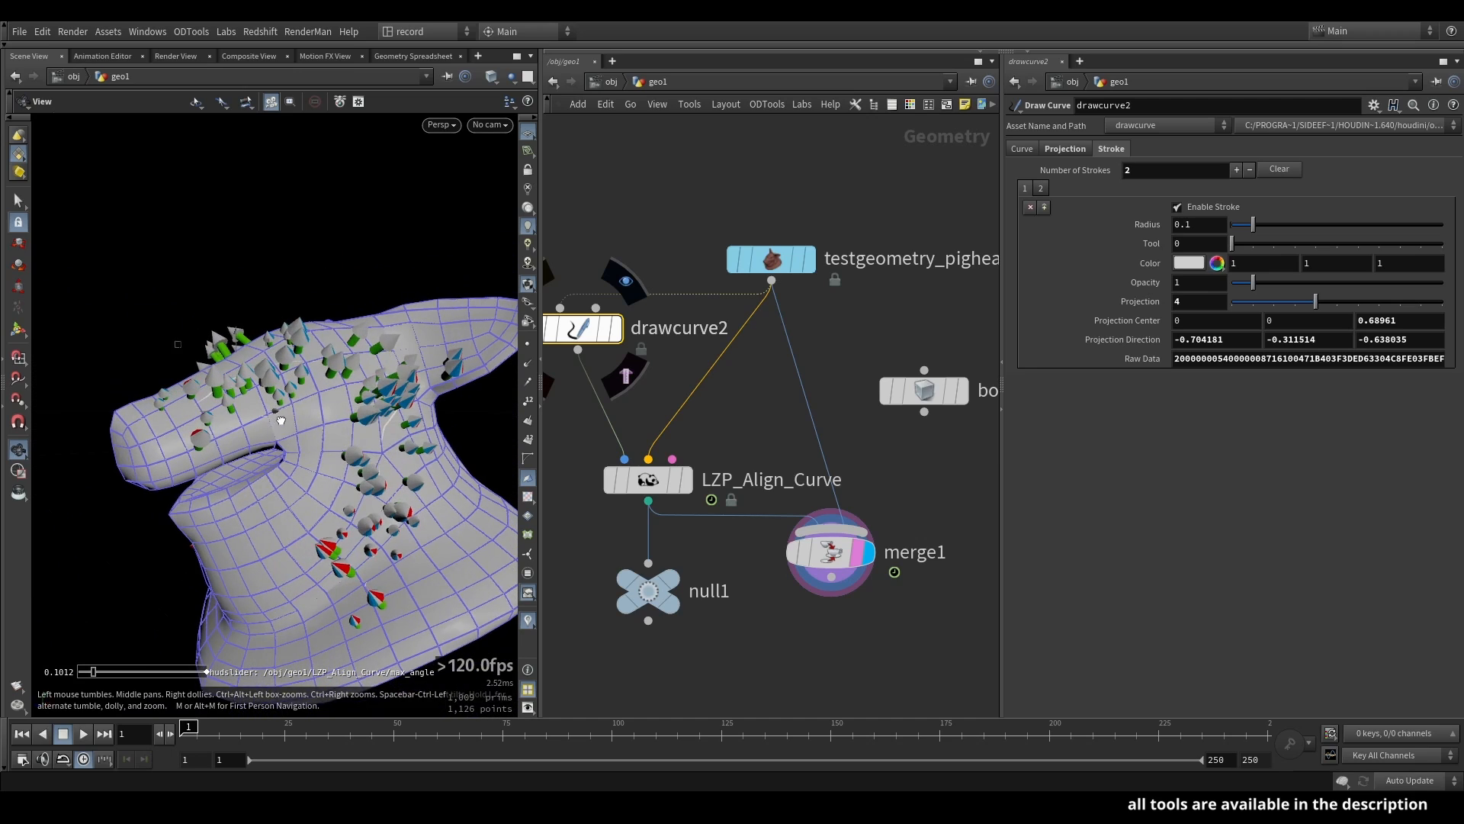
- Set LZP_Align_Curve to resample 0.14, uniform scale 0.4, rotation speed 3.794, replication off
{"action": "left_click", "coordinate": [646, 479]}
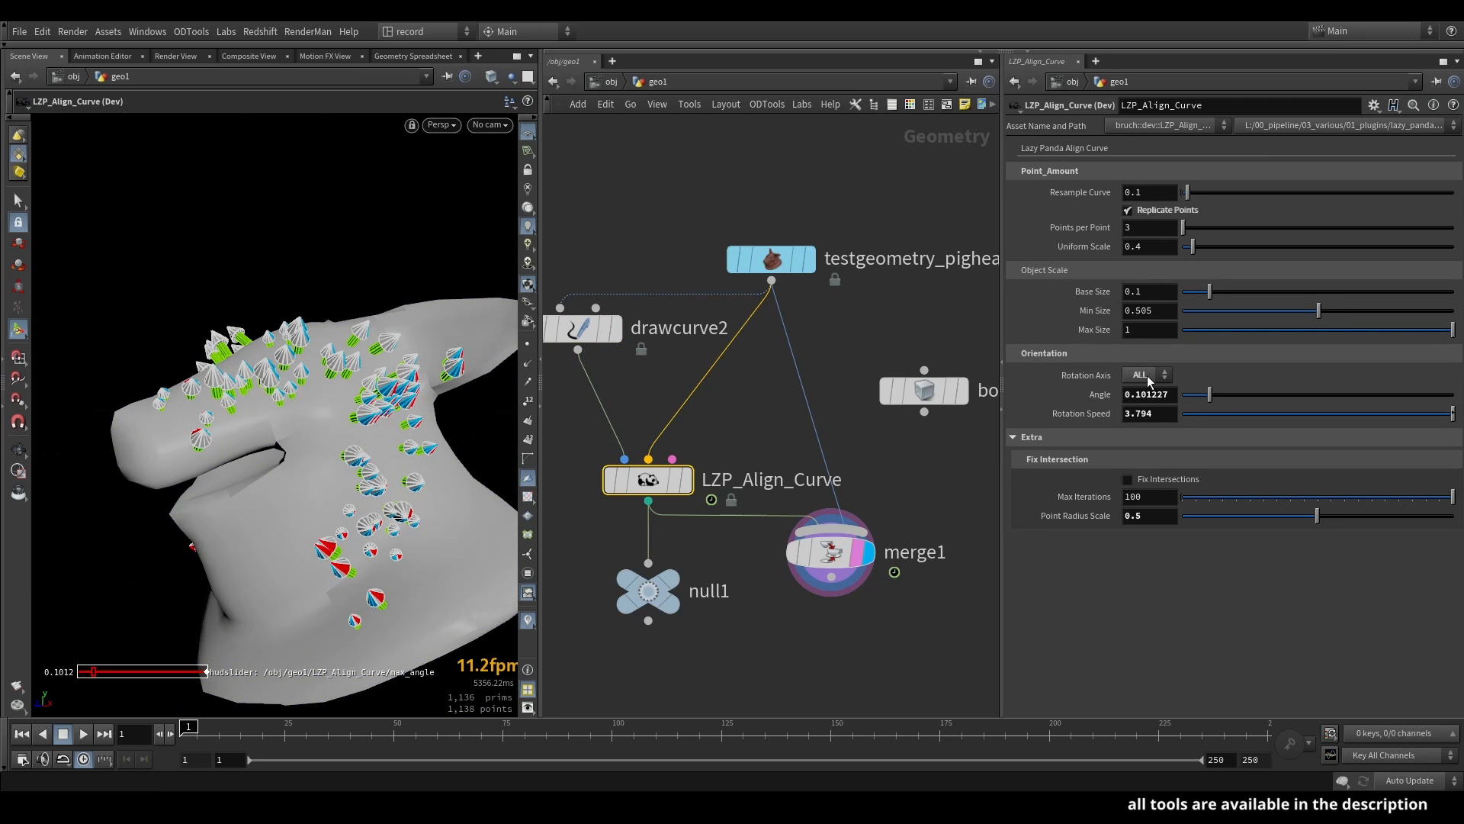
{"action": "left_click", "coordinate": [1129, 209]}
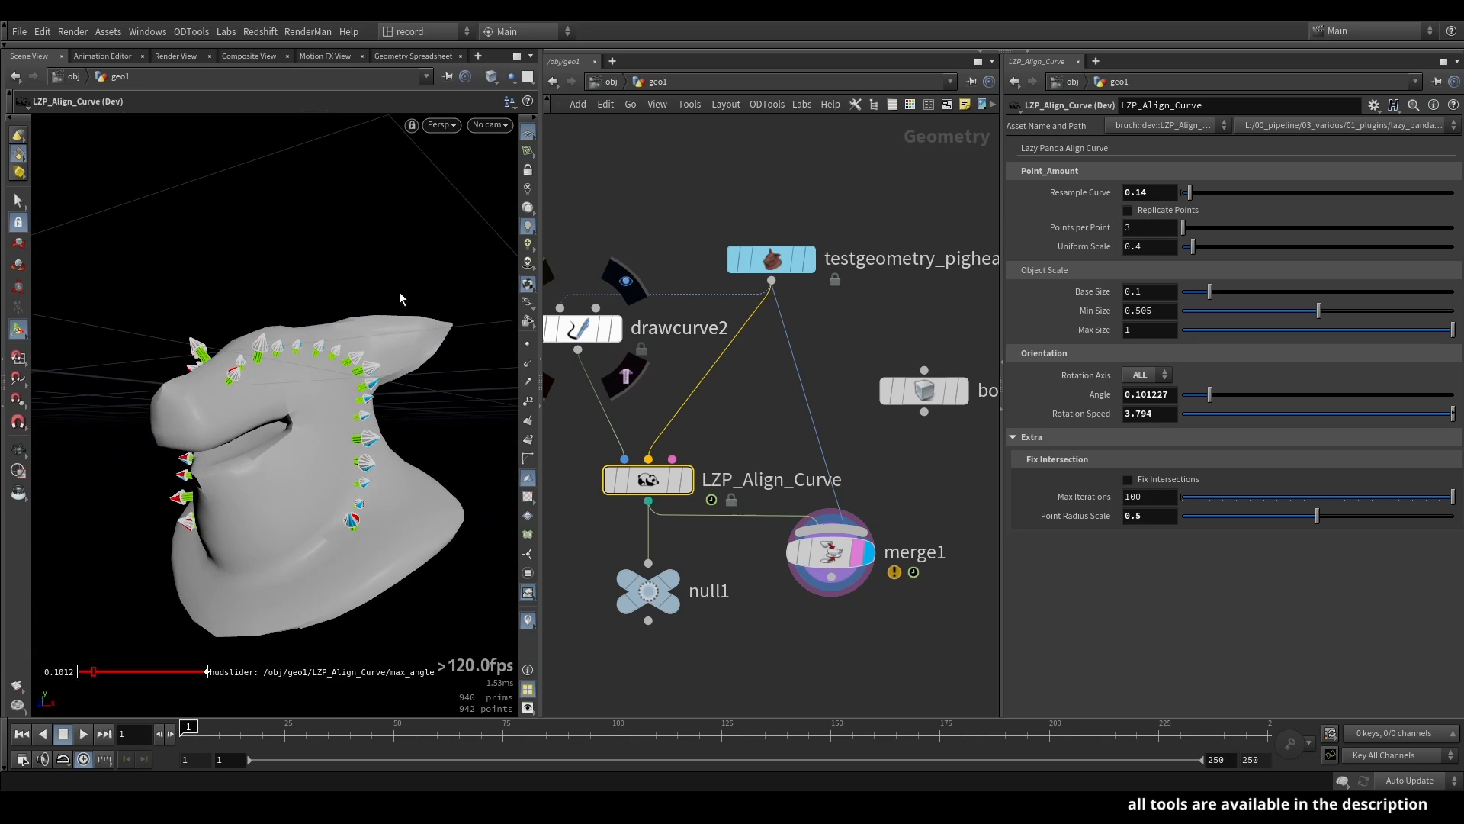
{"action": "mouse_move", "coordinate": [374, 601]}
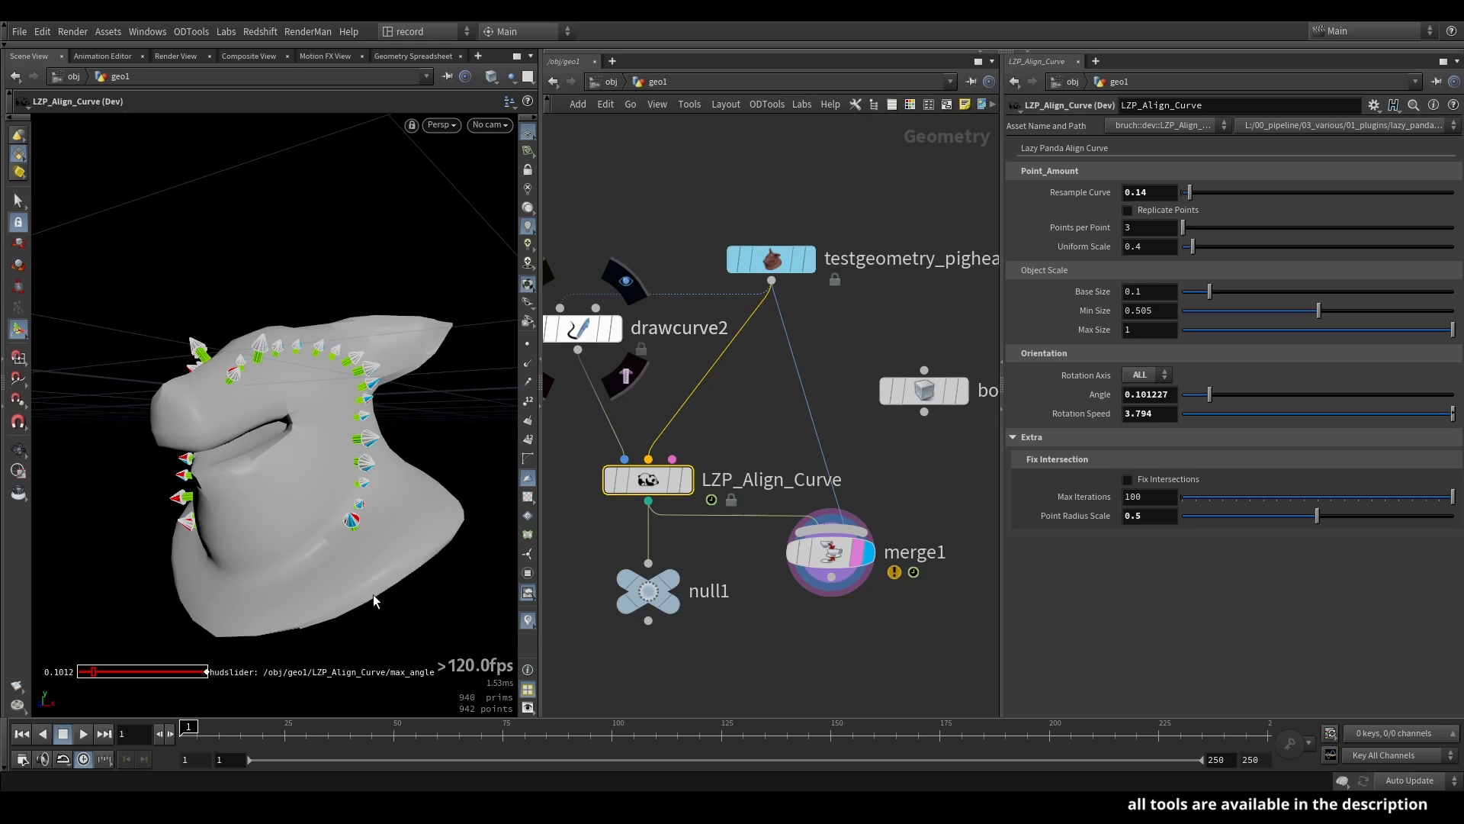
{"action": "mouse_move", "coordinate": [342, 464]}
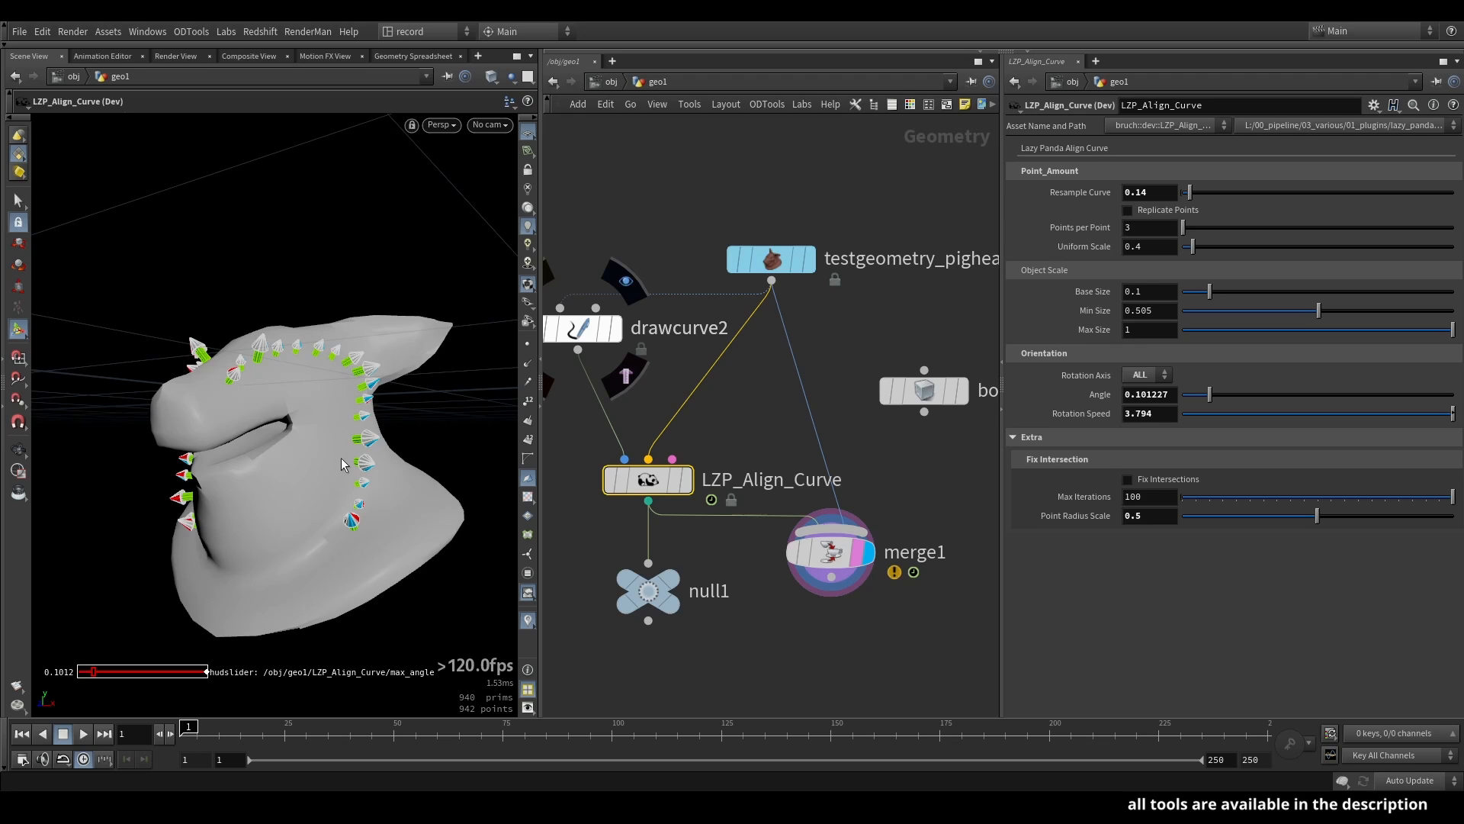
{"action": "mouse_move", "coordinate": [524, 612]}
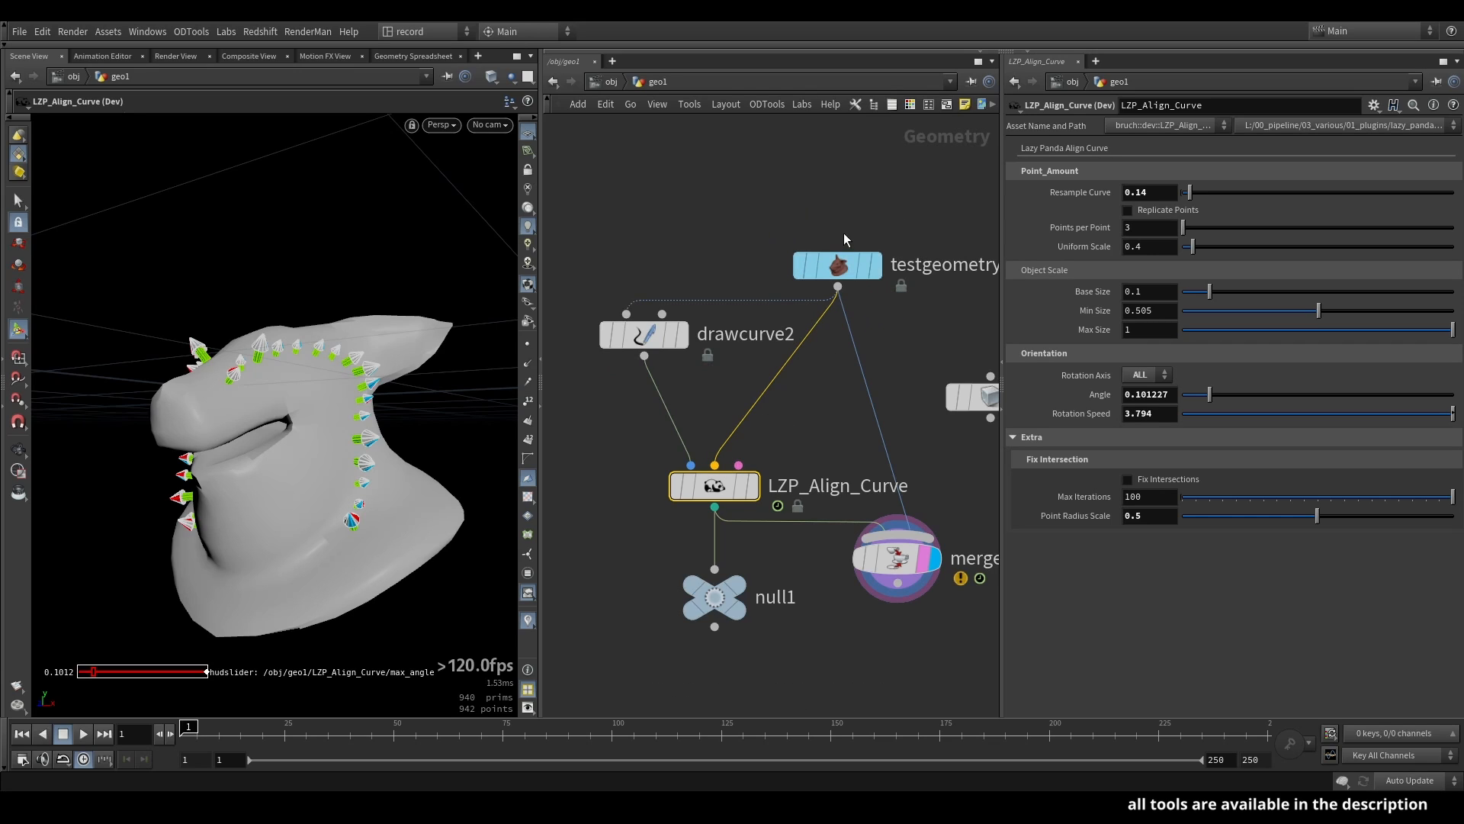
{"action": "mouse_move", "coordinate": [295, 348]}
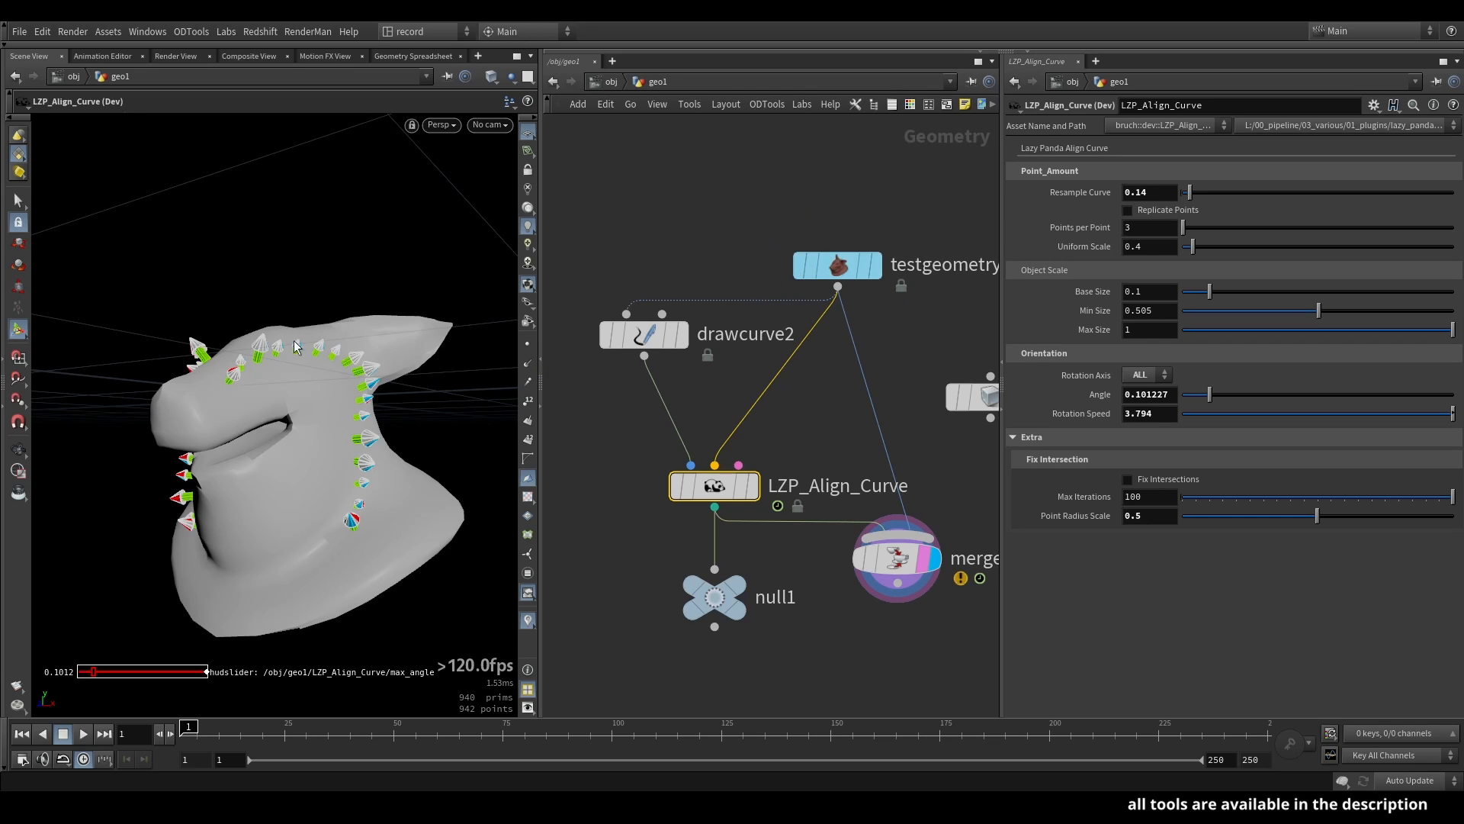
{"action": "mouse_move", "coordinate": [308, 399]}
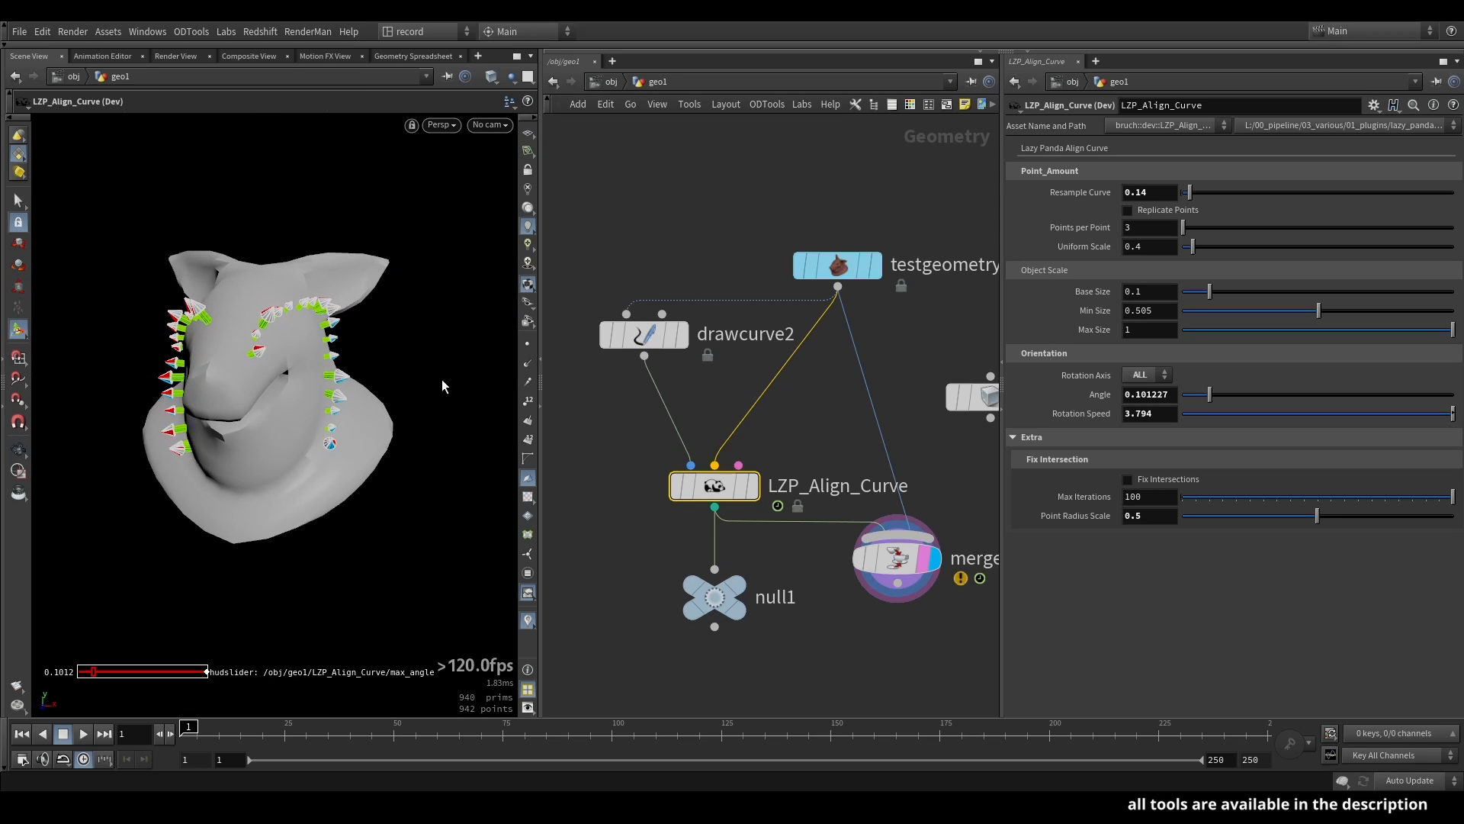
{"action": "mouse_move", "coordinate": [444, 333]}
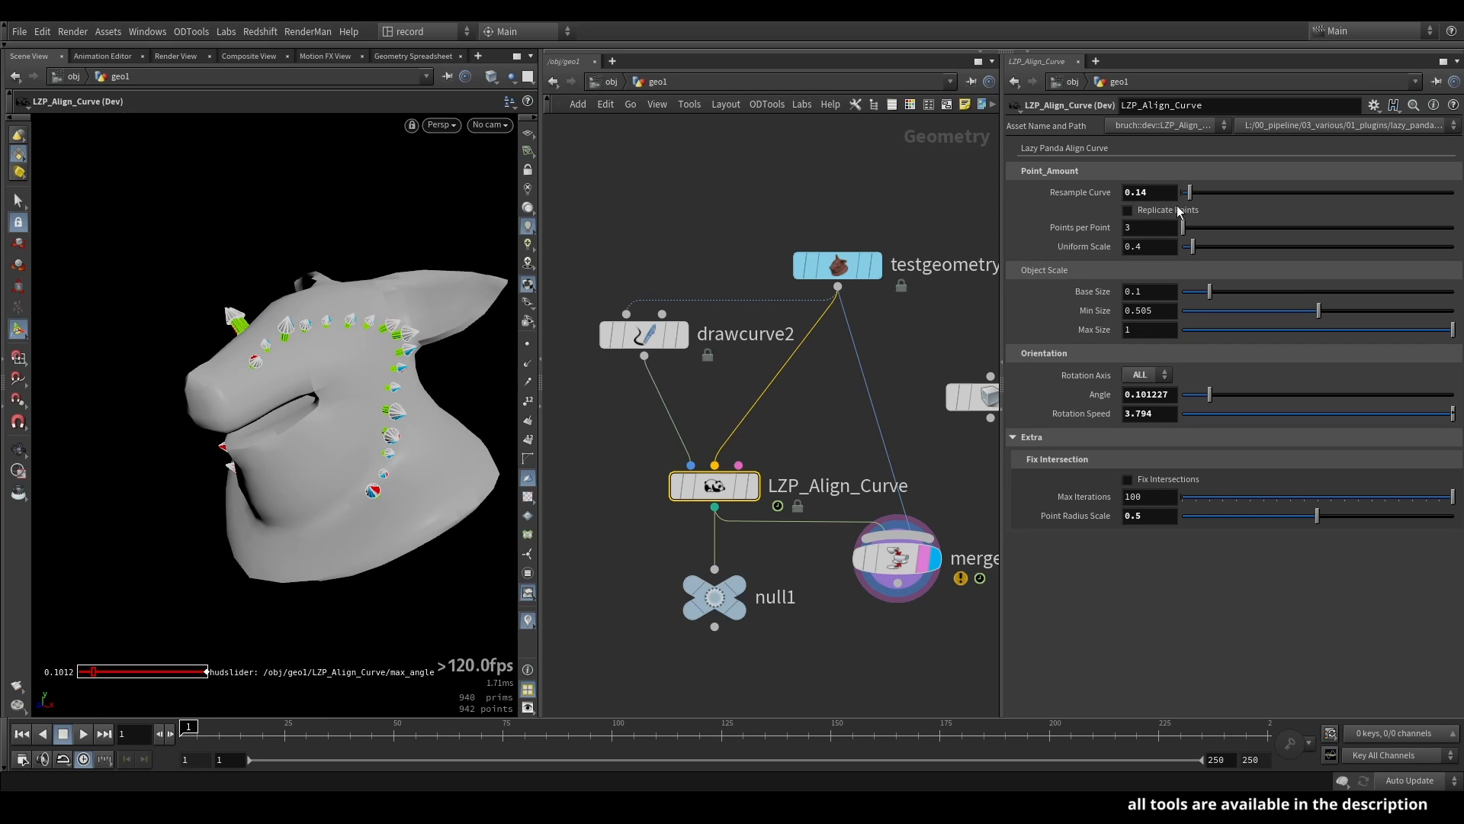
- Preview Replicate Points, lower uniform scale to 0.31, then turn replication back off
{"action": "left_click", "coordinate": [1128, 209]}
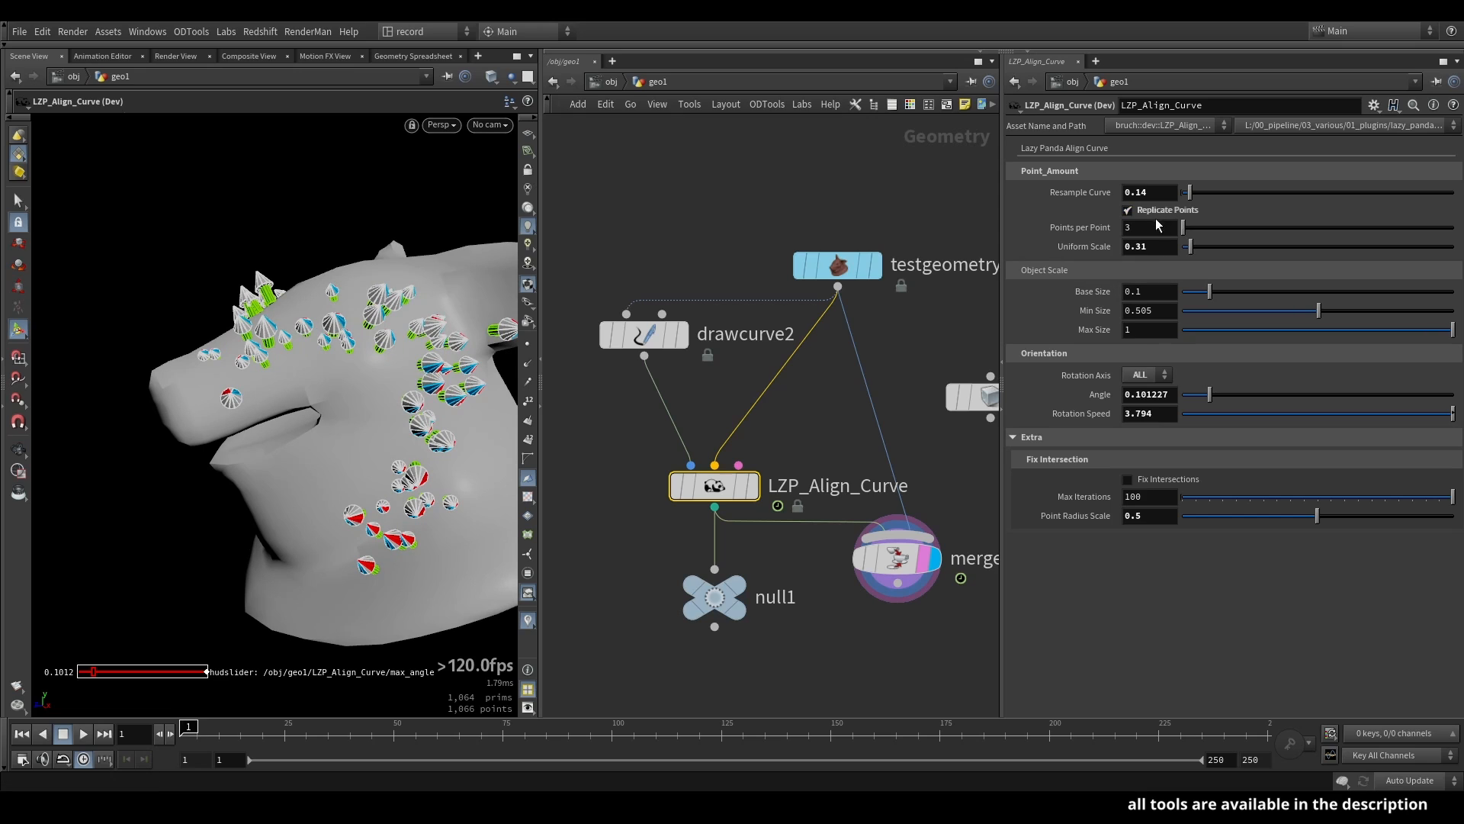
{"action": "left_click", "coordinate": [1129, 209]}
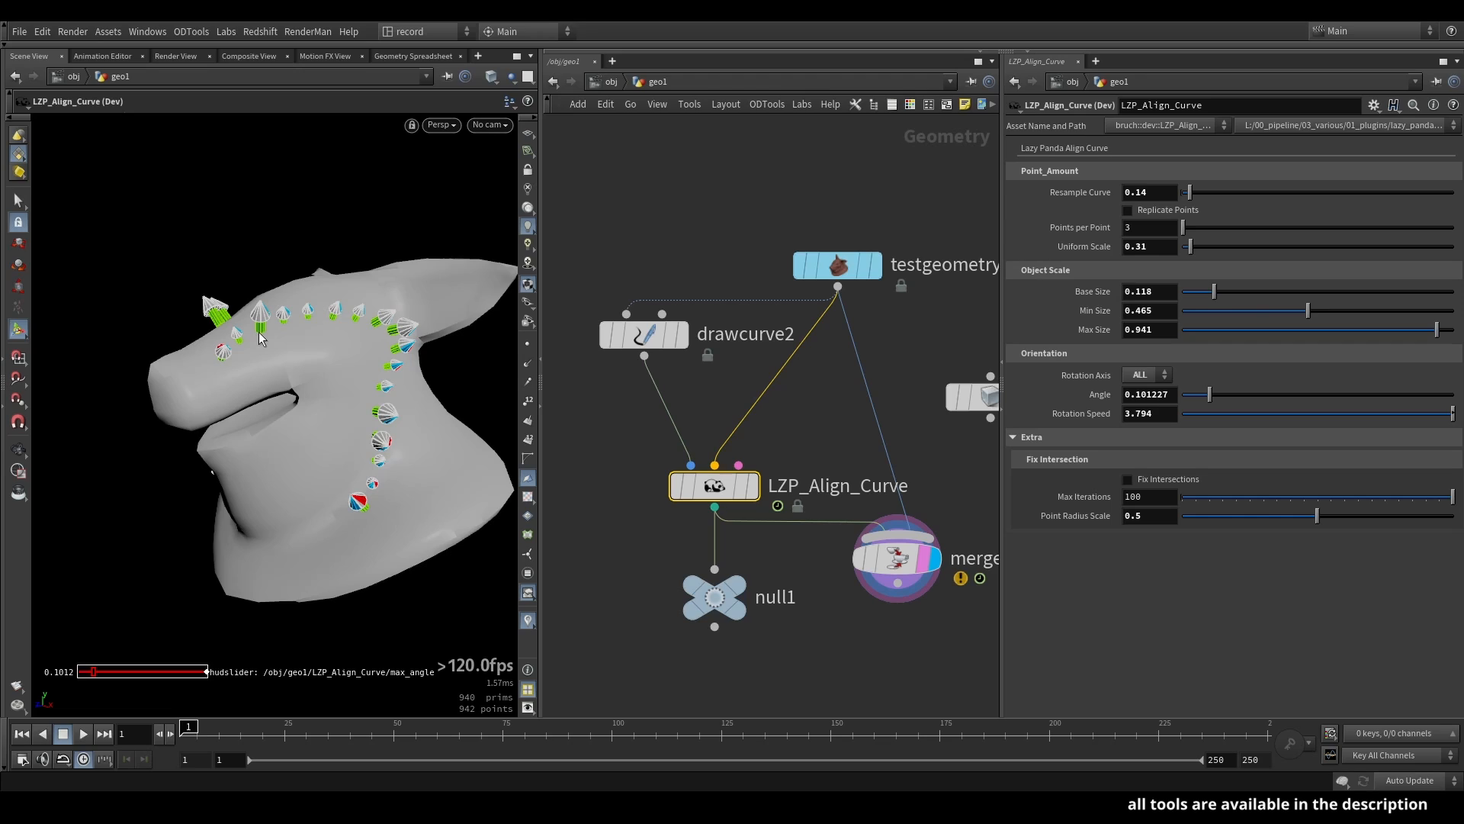
{"action": "mouse_move", "coordinate": [580, 445]}
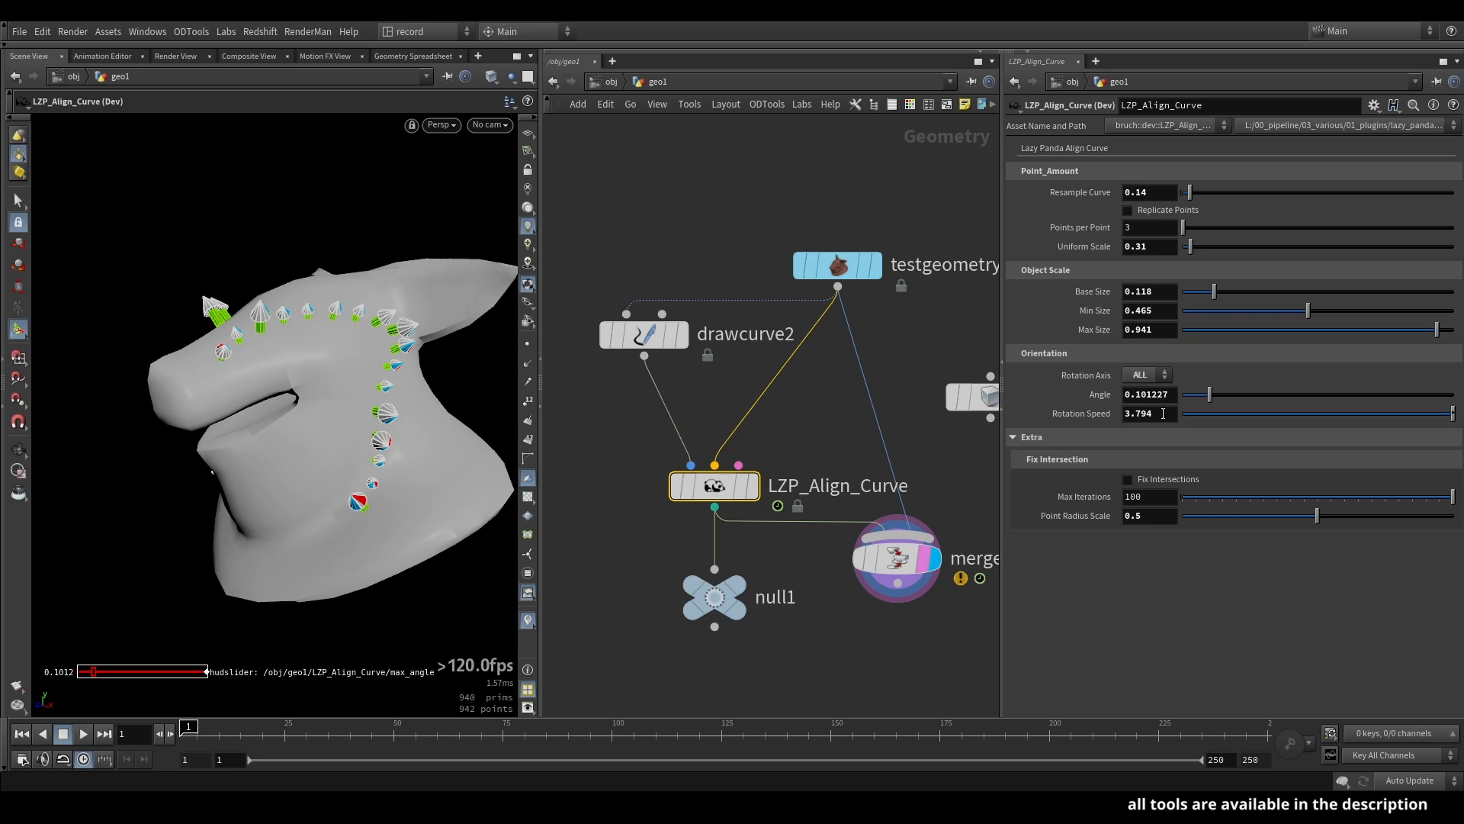
{"action": "mouse_move", "coordinate": [1210, 394]}
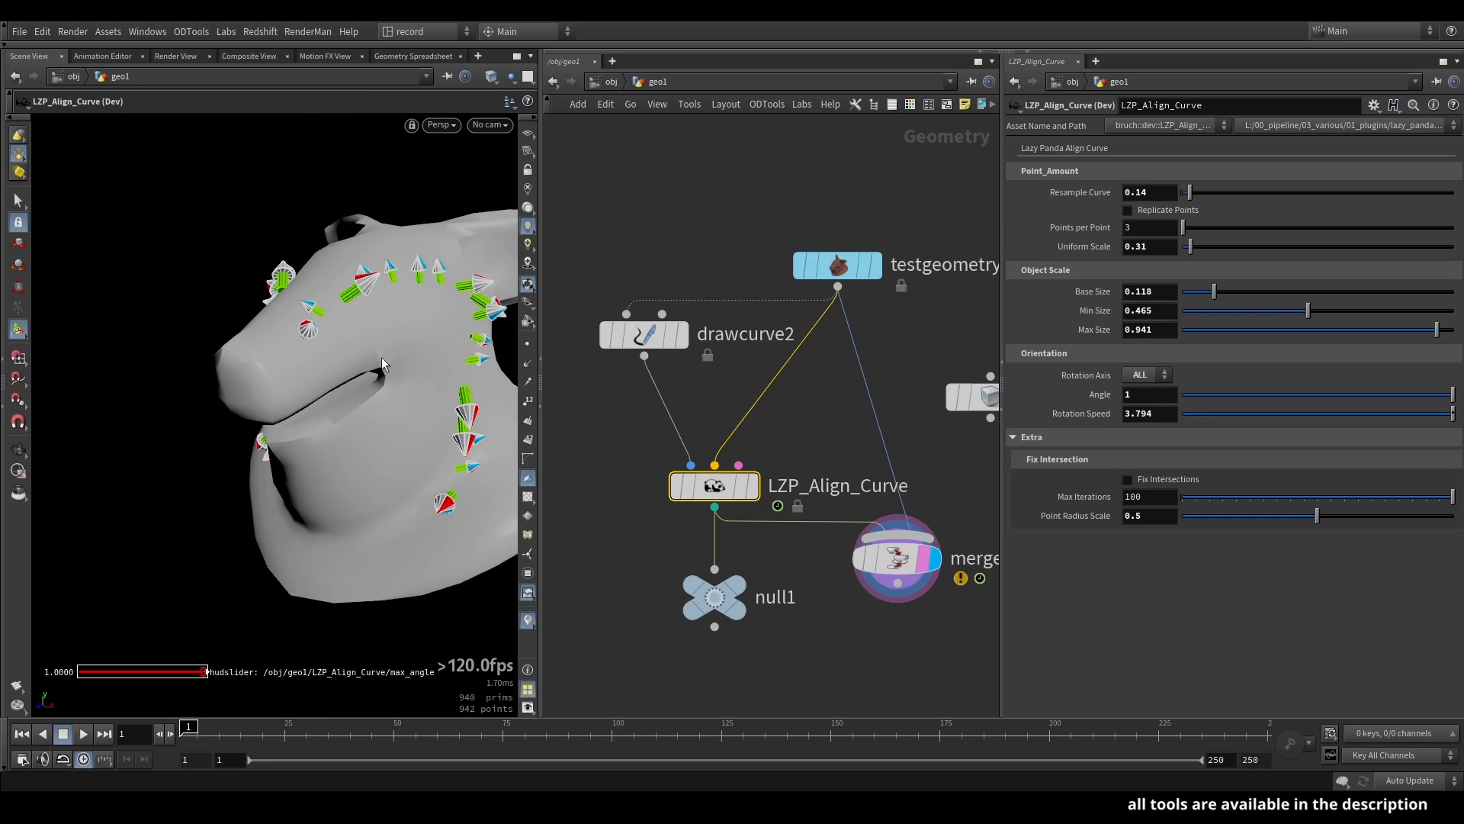
- Rotate cones around the Y axis only, with angle 180 and rotation speed about 0.1
{"action": "left_click", "coordinate": [82, 733]}
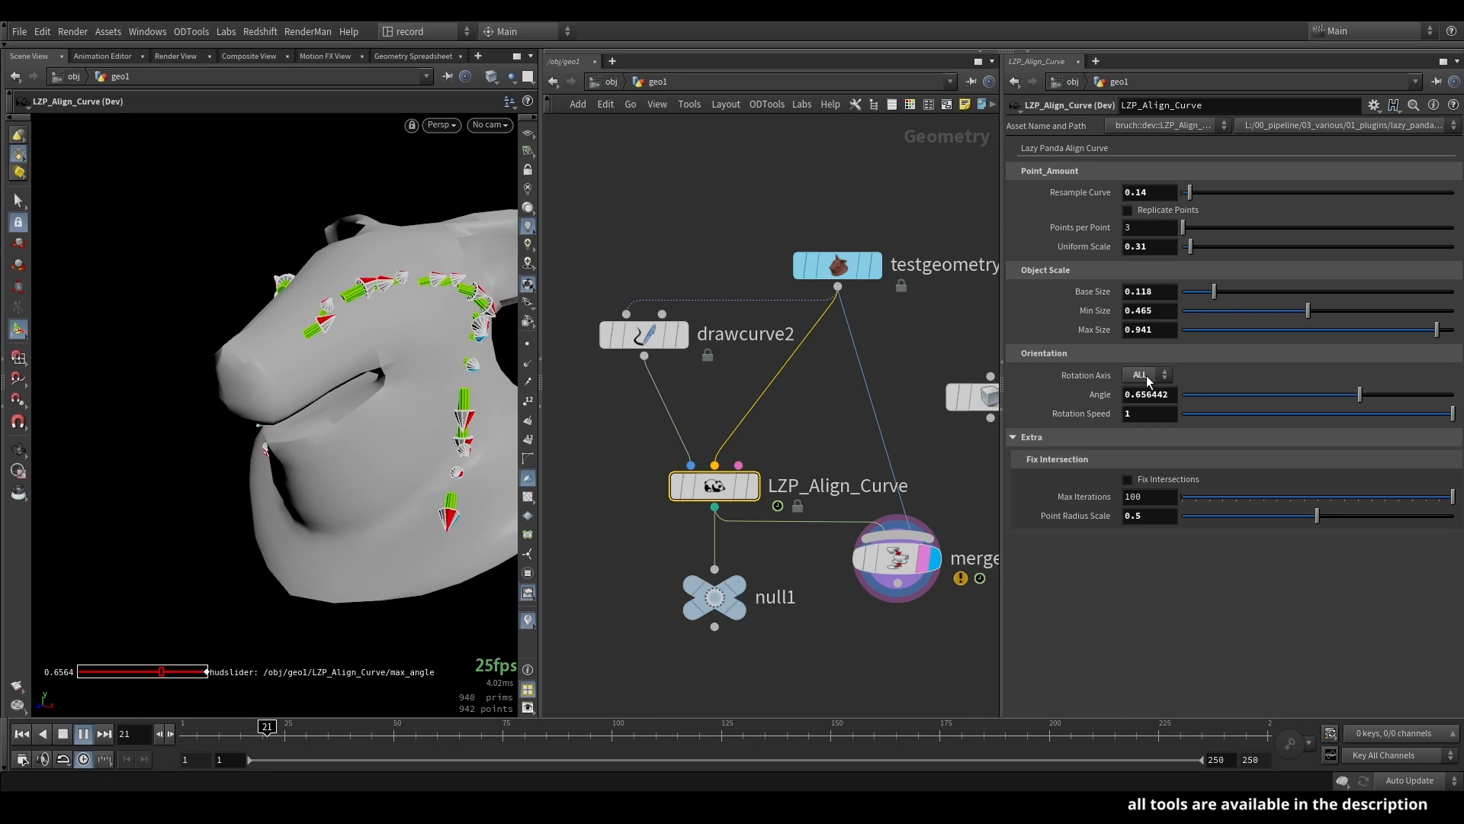
{"action": "left_click", "coordinate": [1141, 374]}
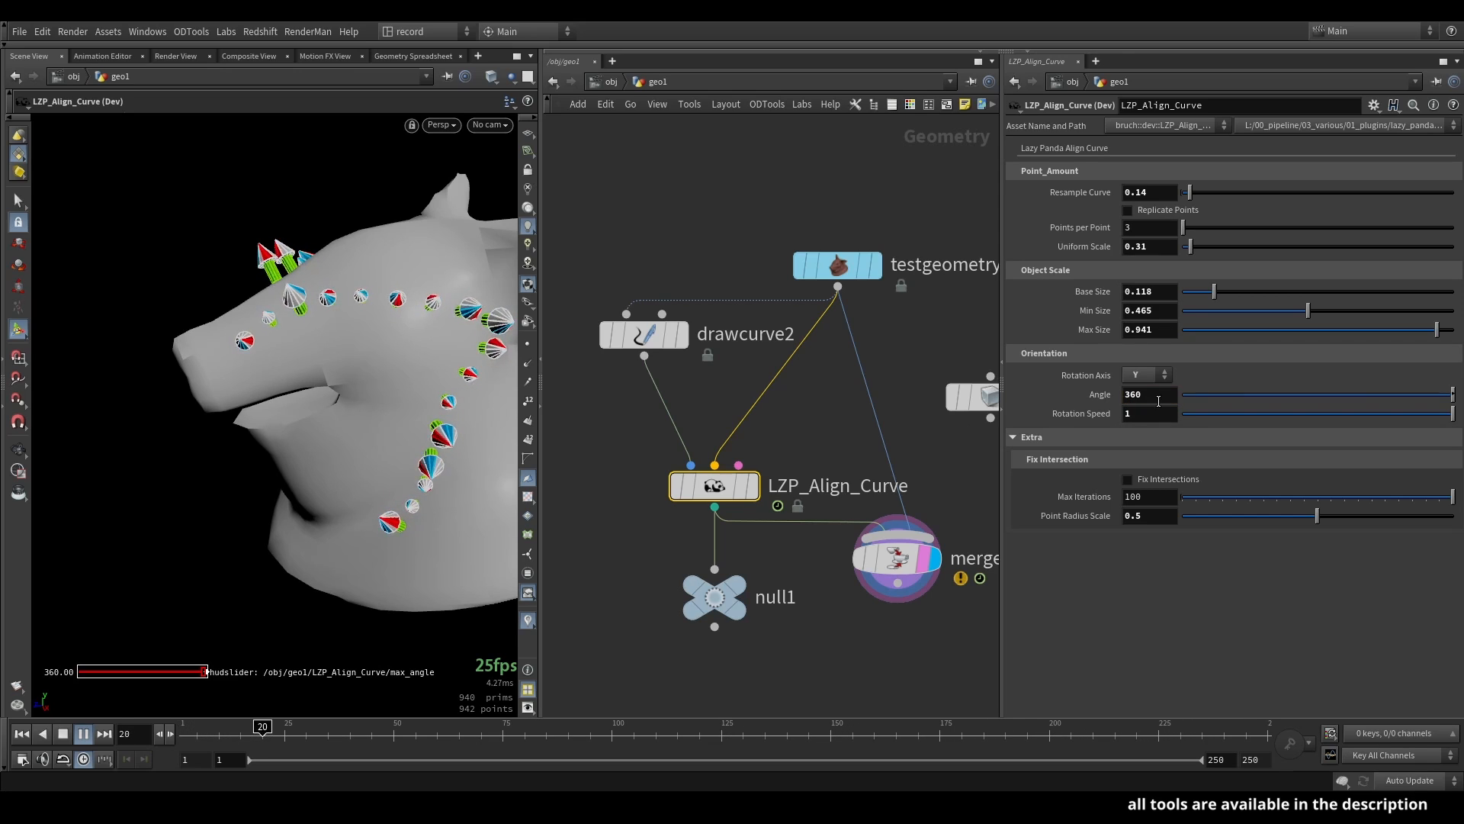
{"action": "triple_click", "coordinate": [1148, 393]}
{"action": "type", "text": "180"}
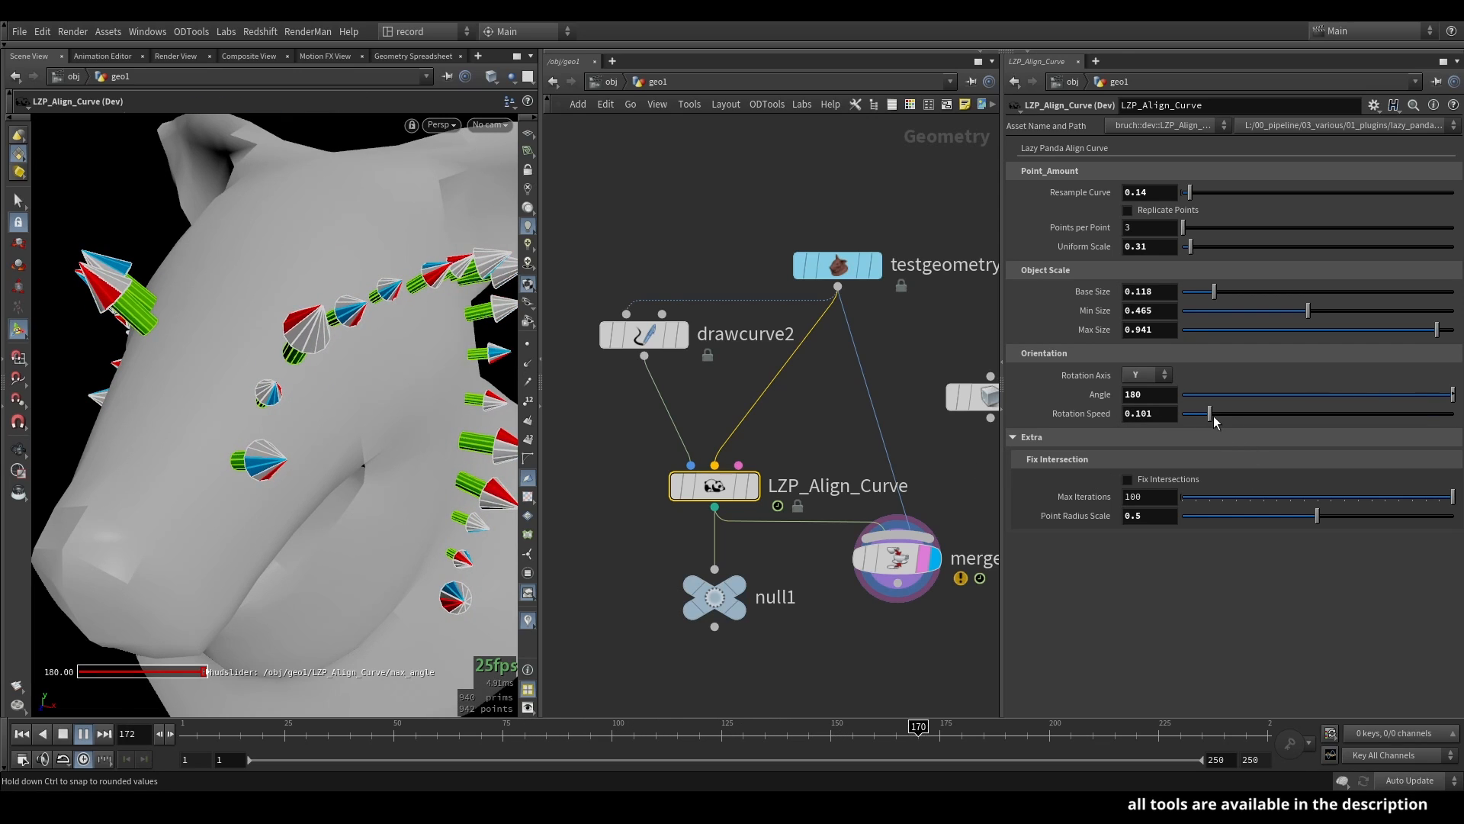
- Try Z and X rotation axes, then return to Y with rotation speed 1
{"action": "left_click", "coordinate": [1145, 375]}
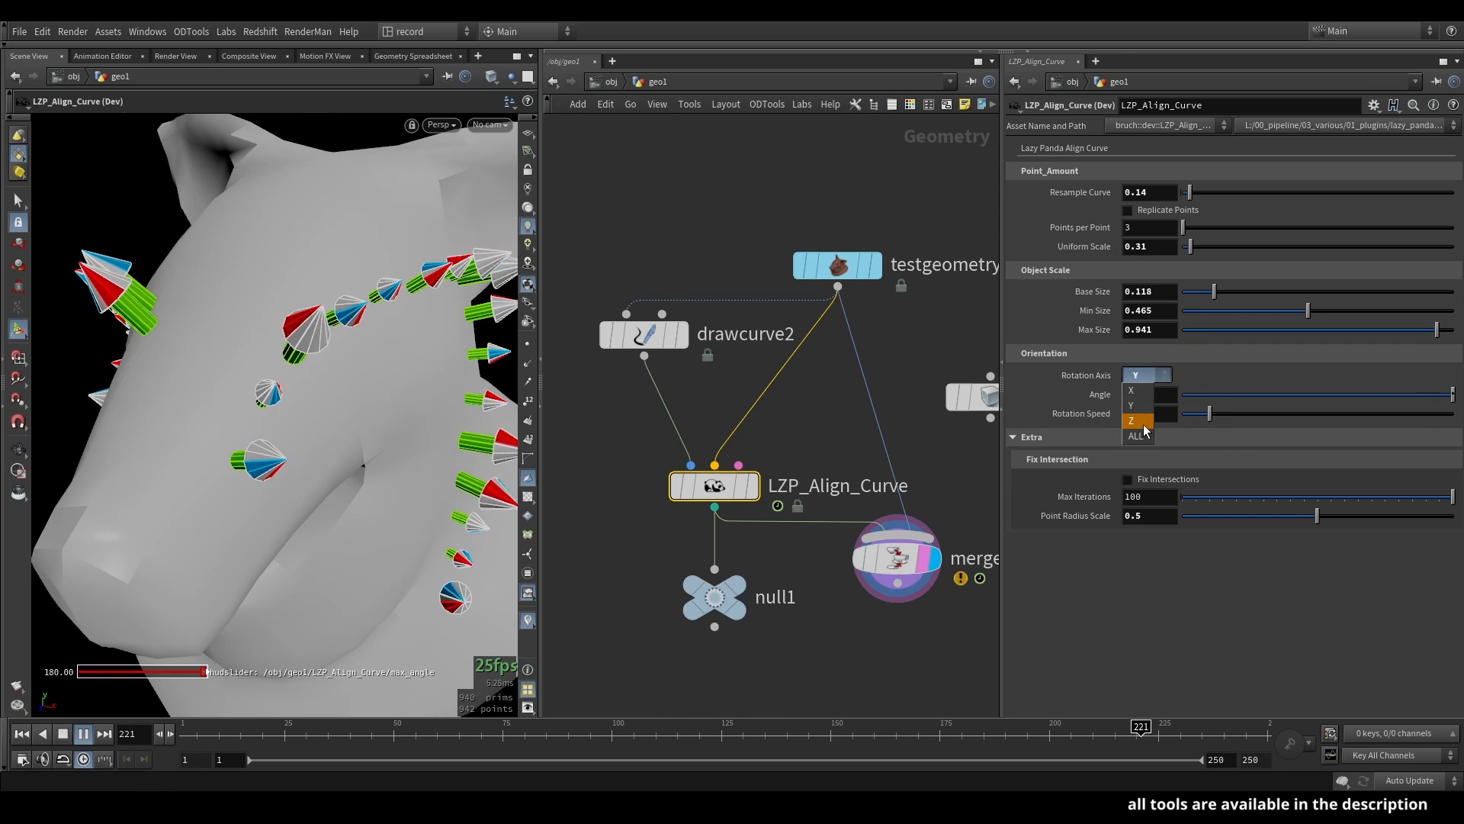
{"action": "left_click", "coordinate": [1143, 420]}
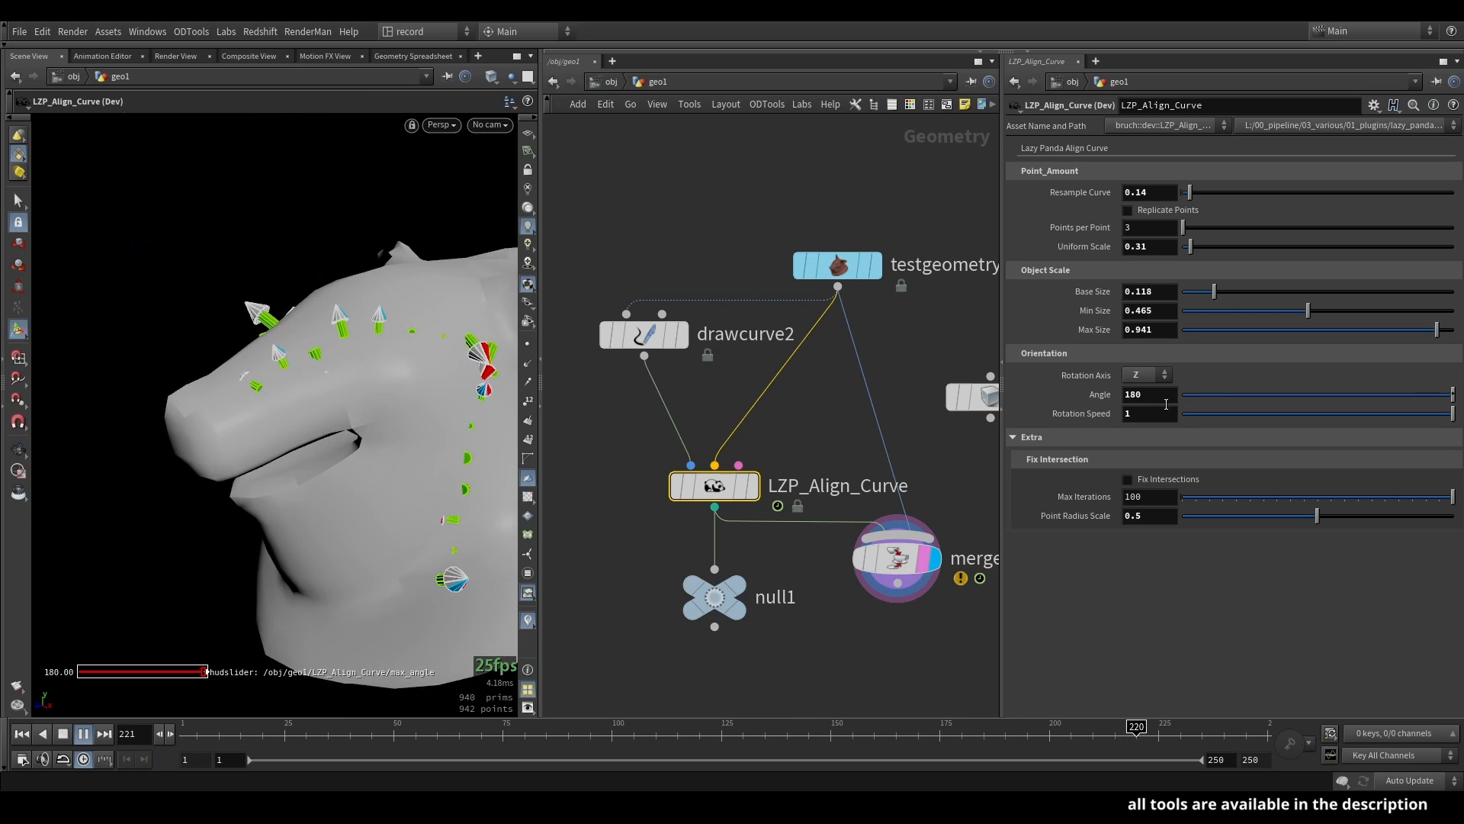
{"action": "left_click", "coordinate": [1141, 374]}
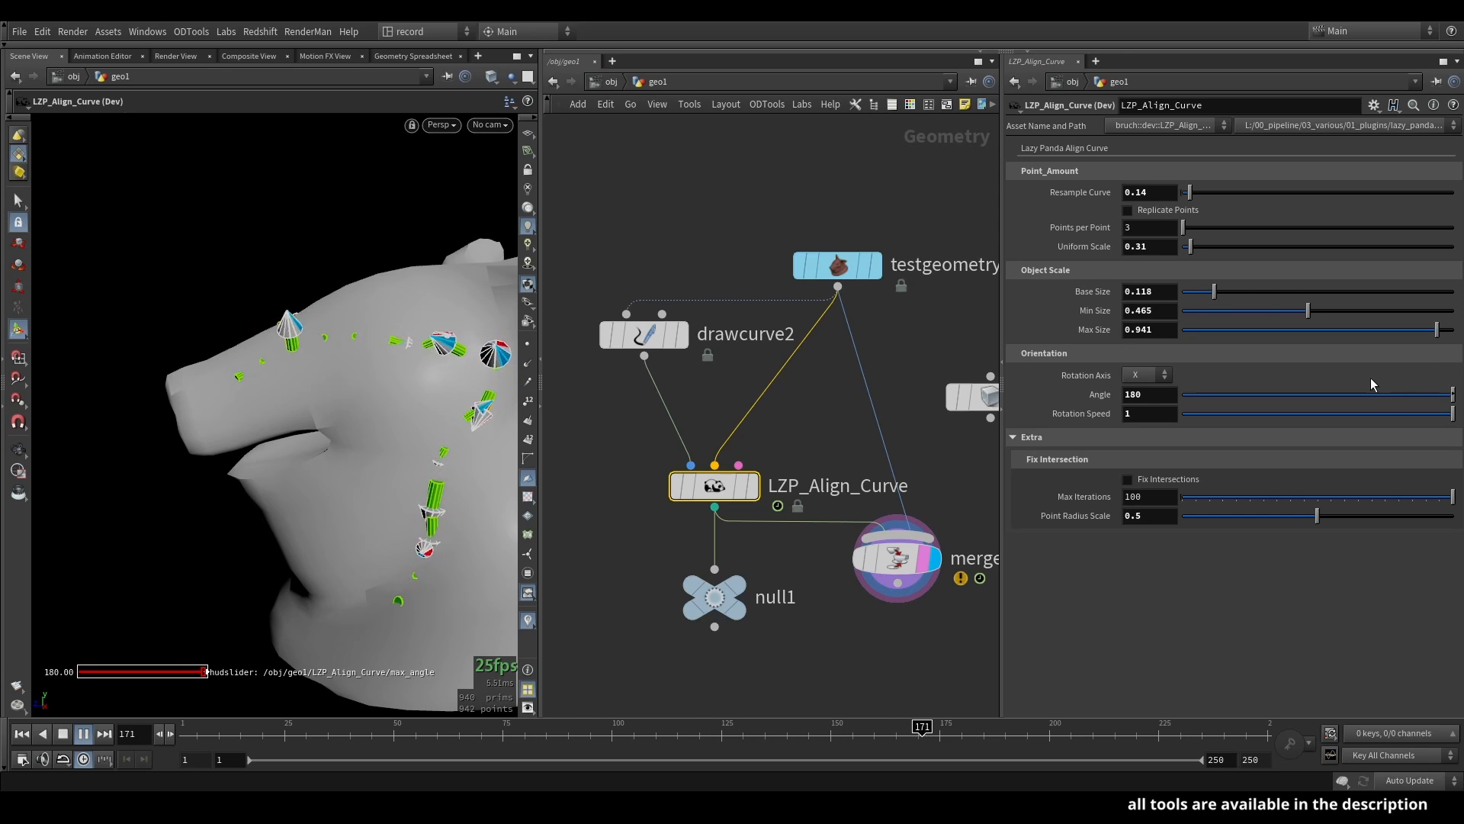
{"action": "left_click", "coordinate": [1147, 374]}
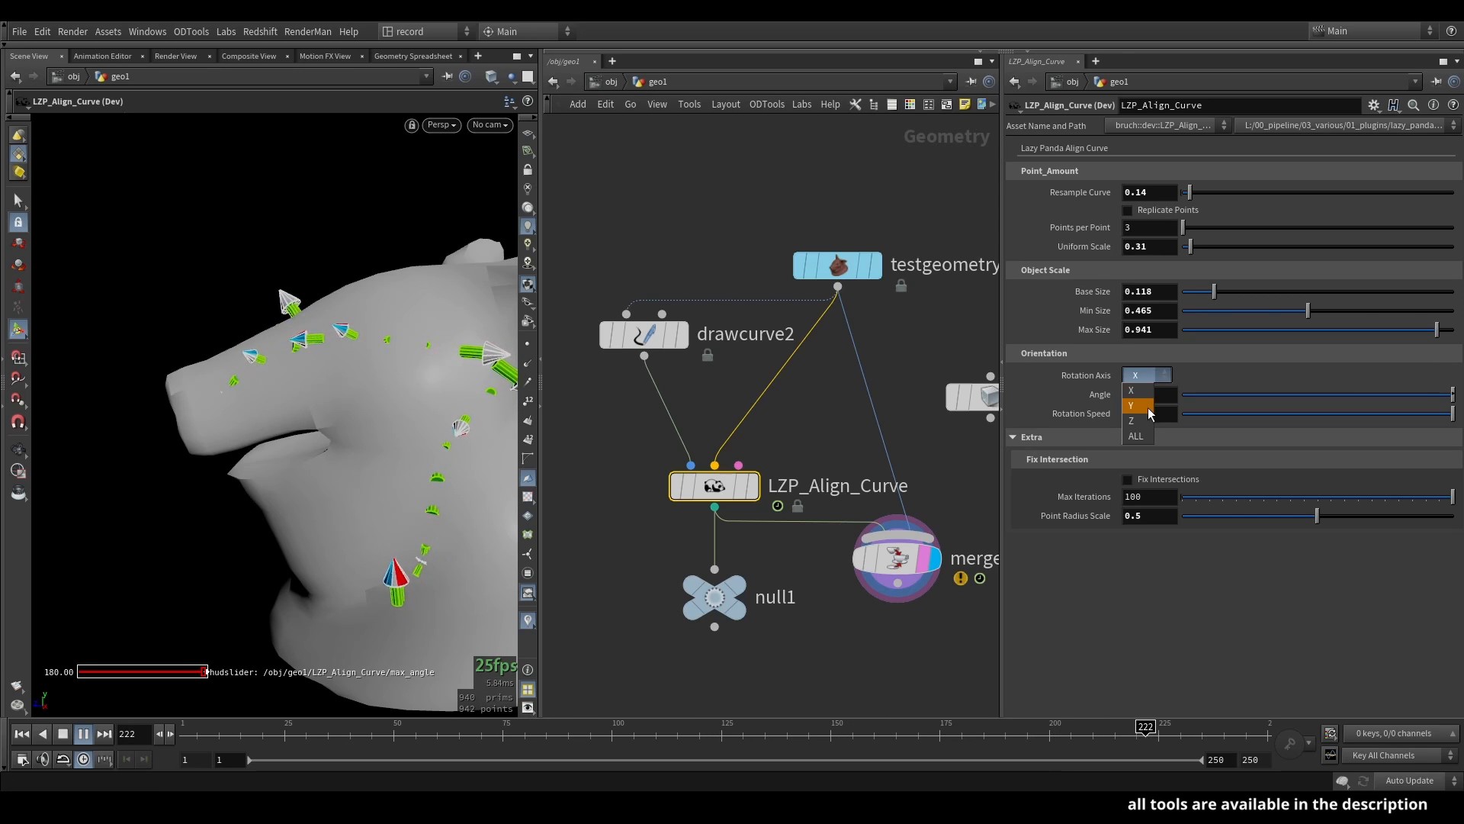
{"action": "left_click", "coordinate": [1132, 405]}
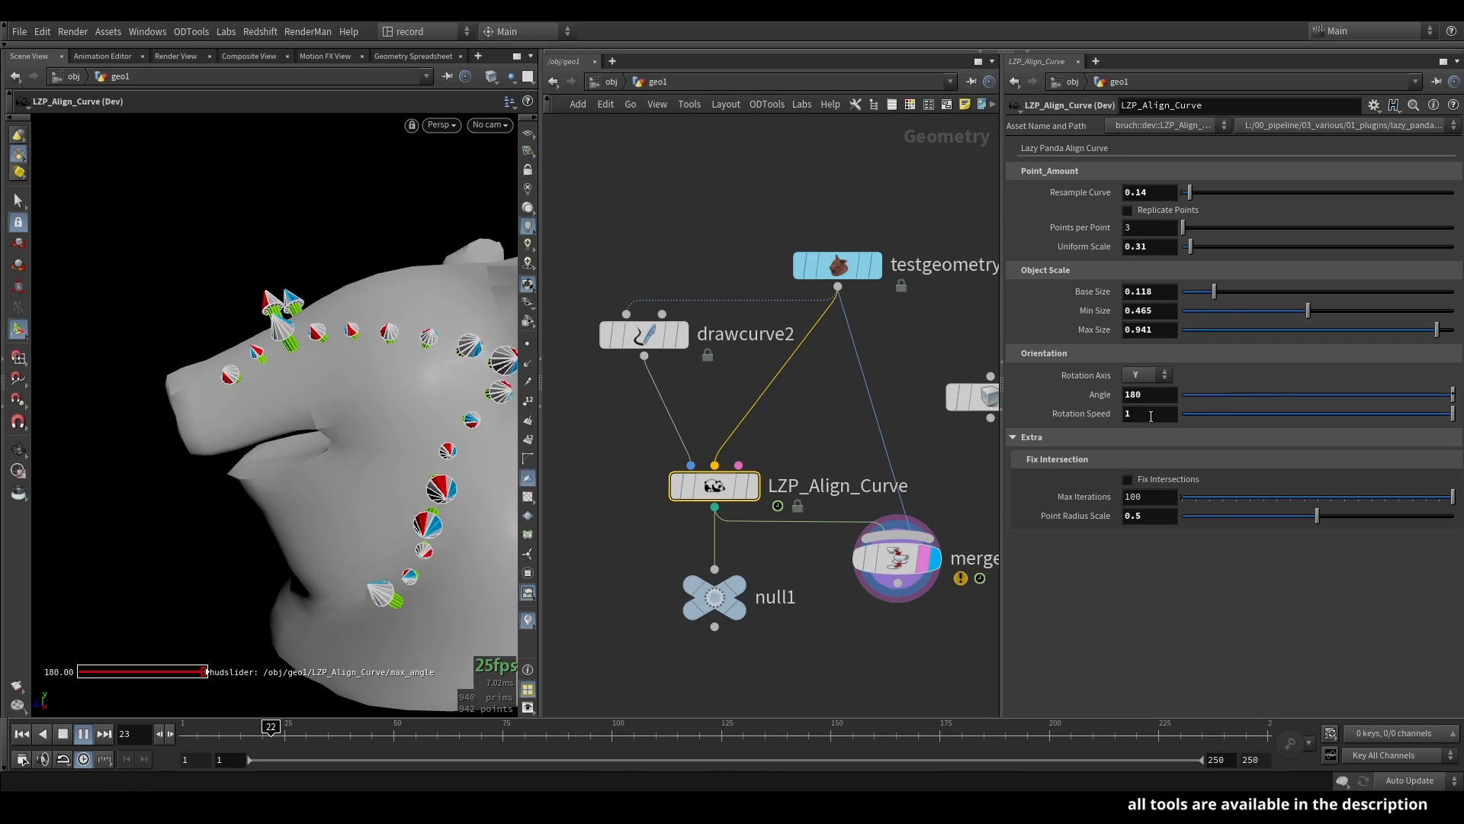
- Enable Replicate Points and Fix Intersections at point radius scale 0.074, showing particles as discs
{"action": "left_click", "coordinate": [1128, 209]}
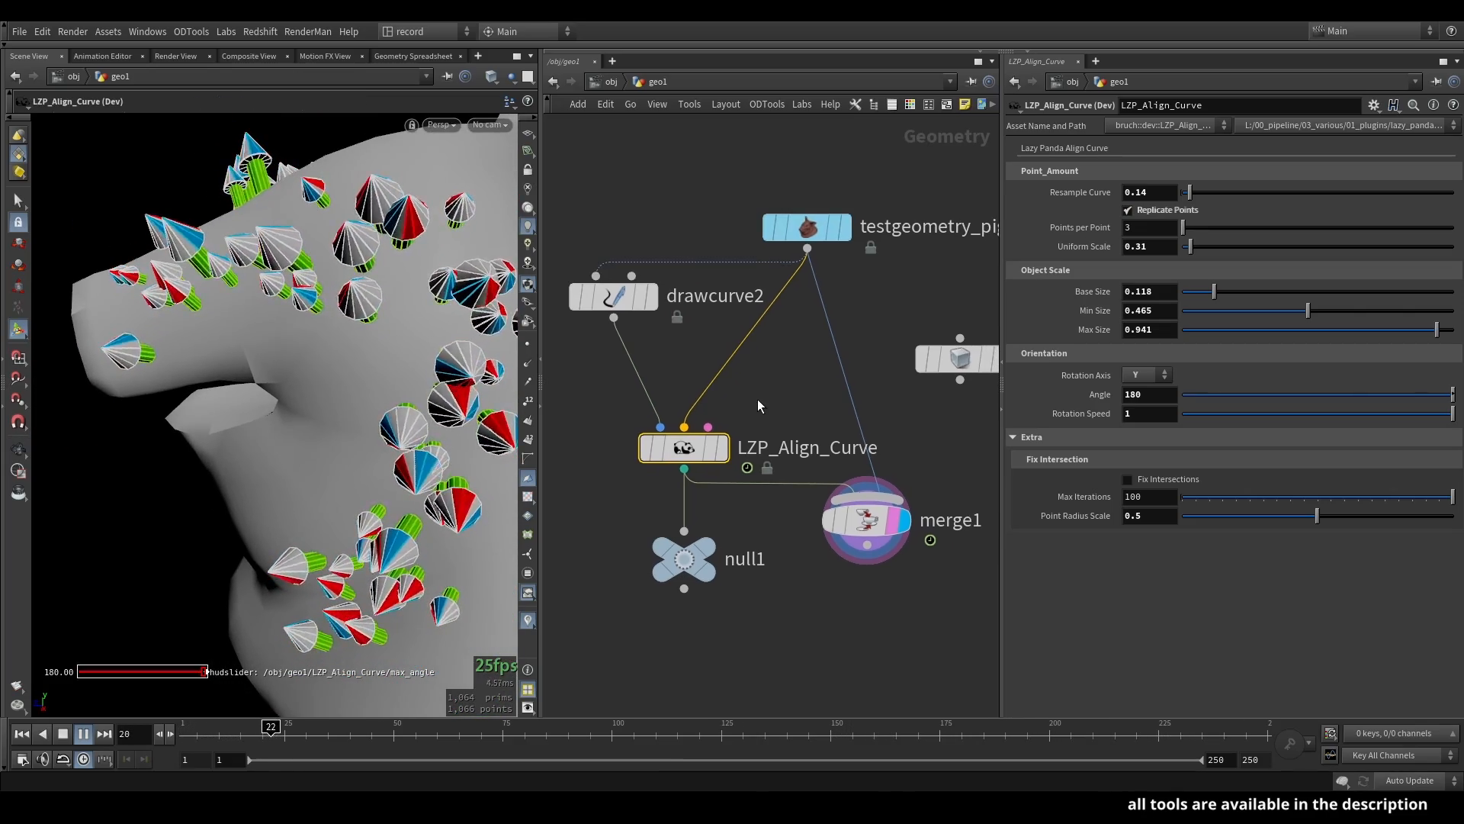
{"action": "left_click", "coordinate": [1127, 479]}
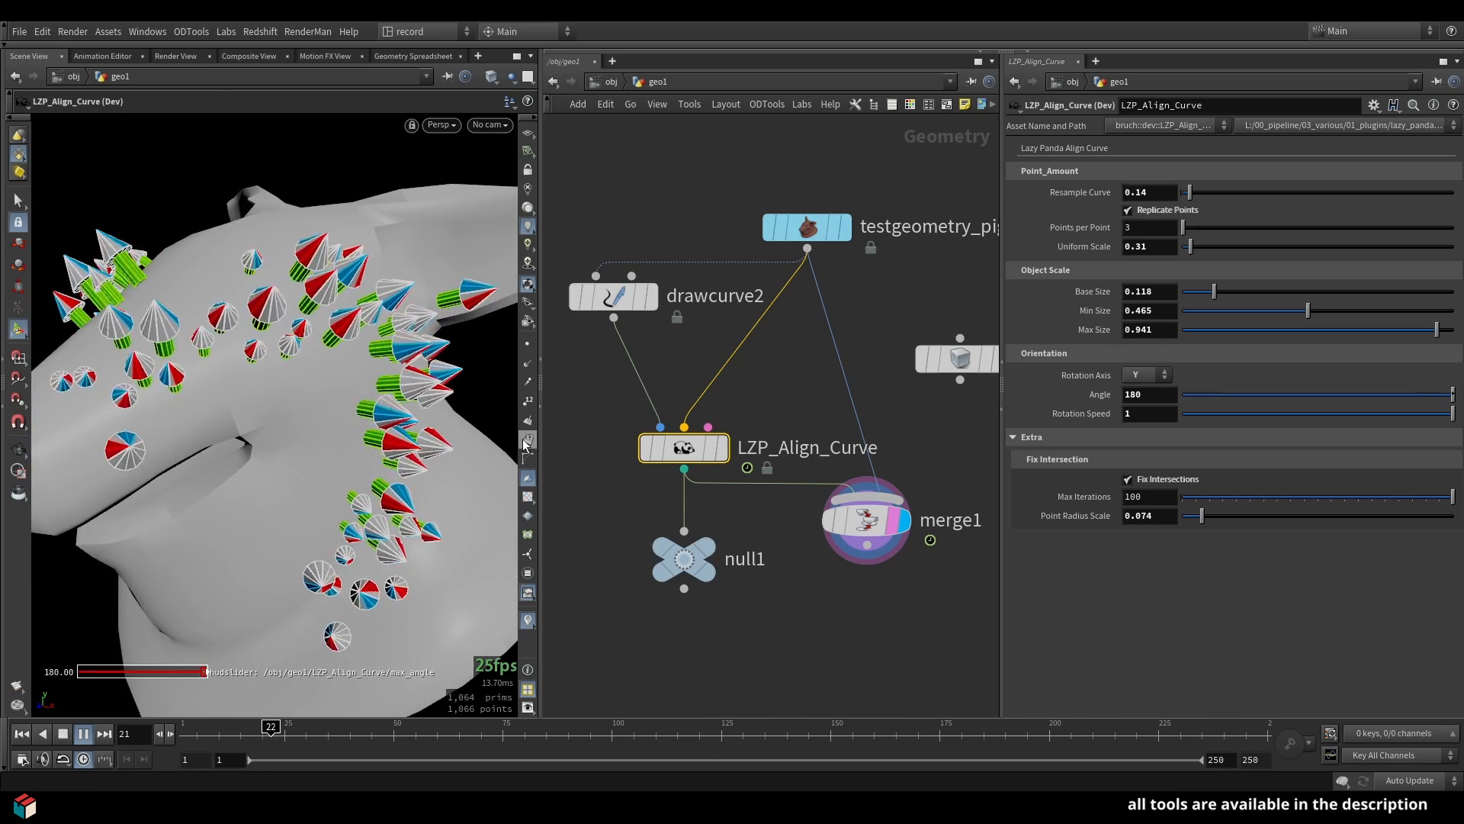
{"action": "left_click", "coordinate": [527, 441]}
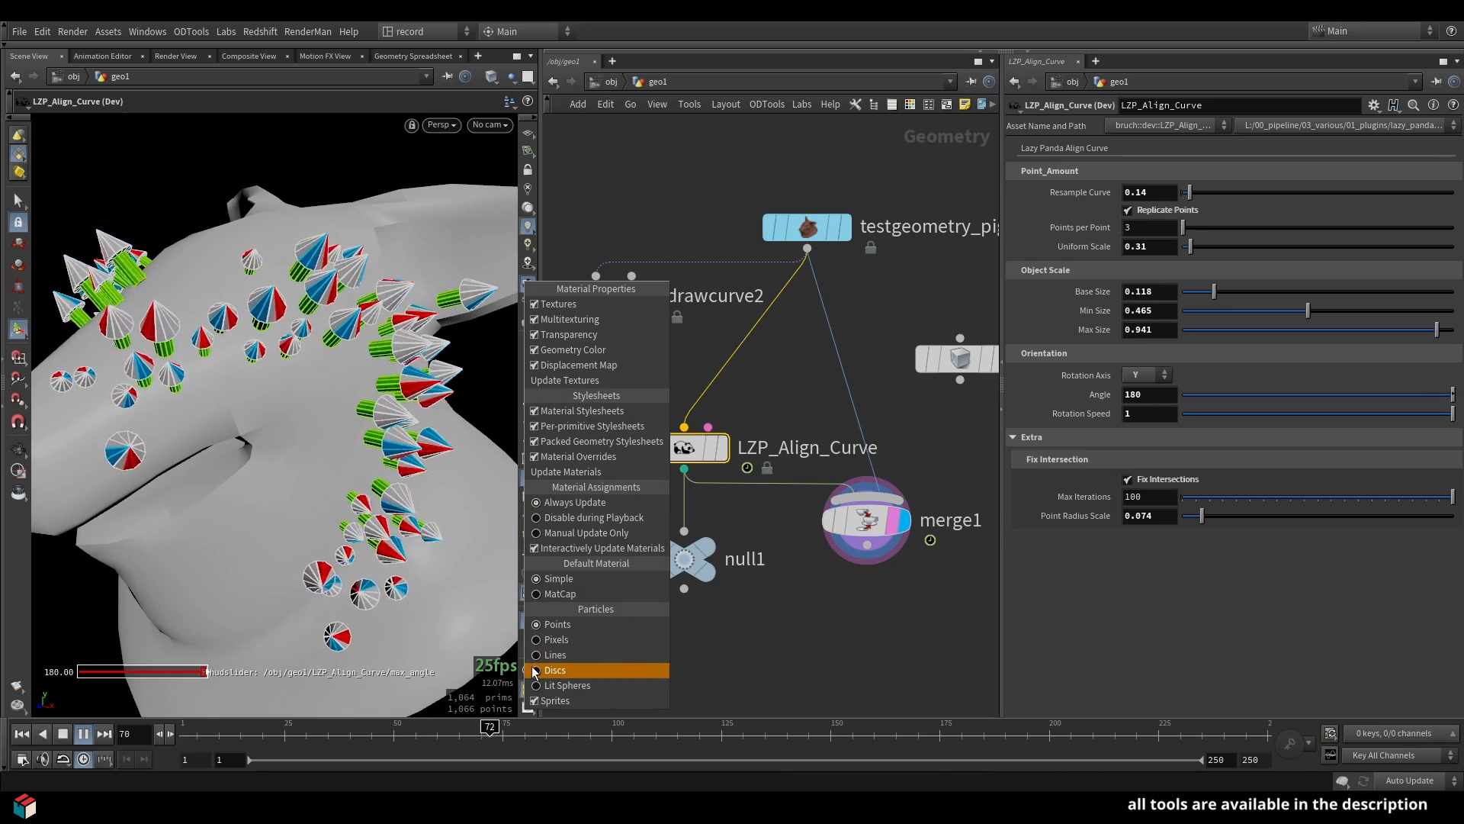
{"action": "left_click", "coordinate": [554, 670]}
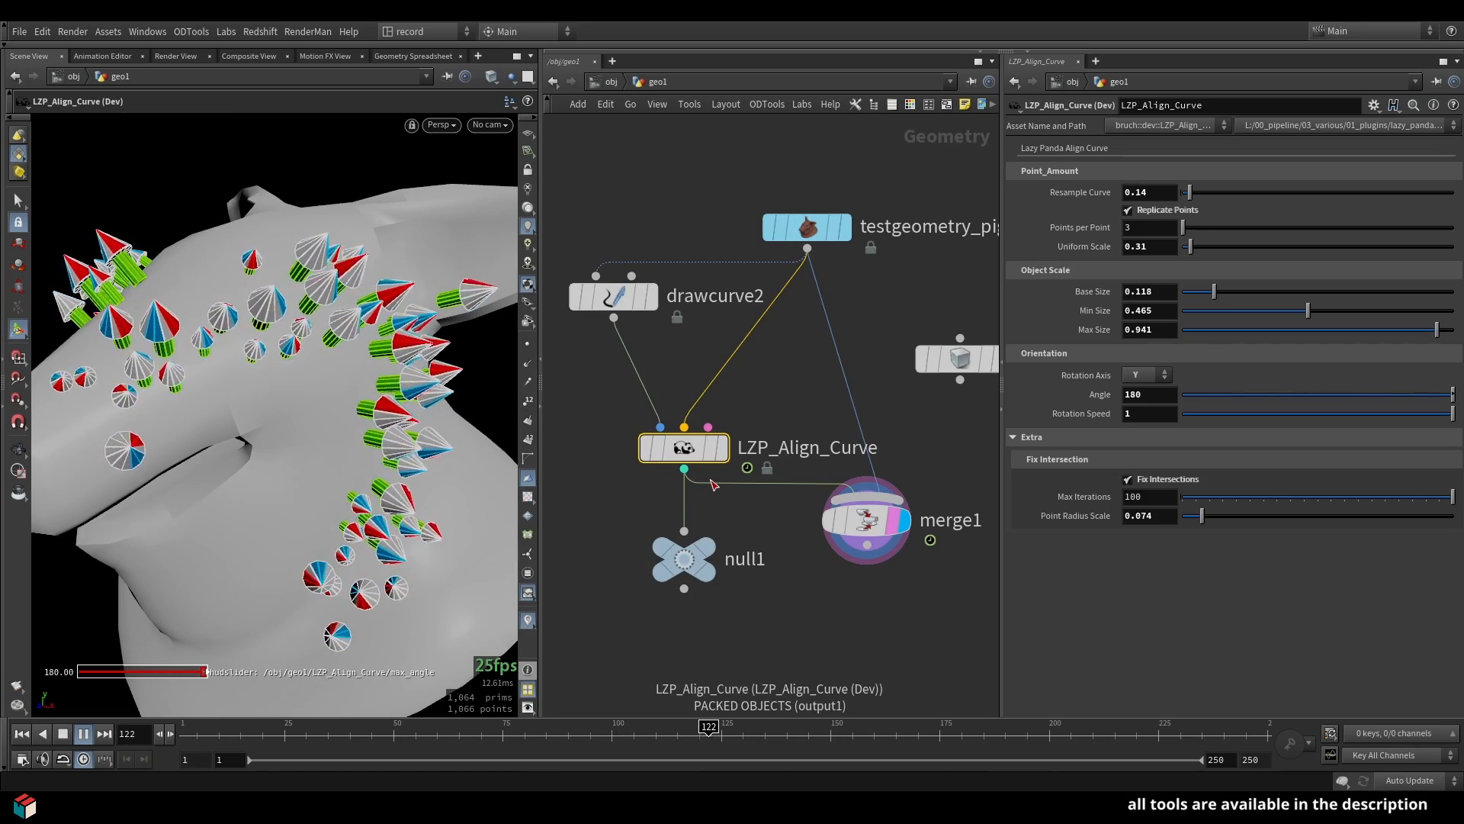